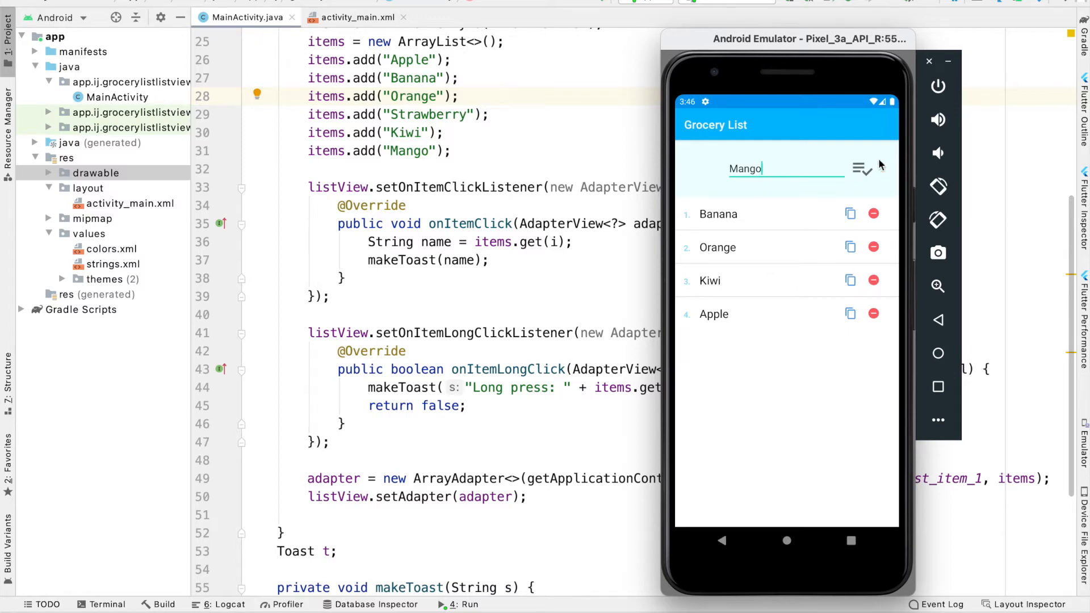
Dismiss the emulator preview of the fruit list and return to MainActivity.java.
left_click(862, 168)
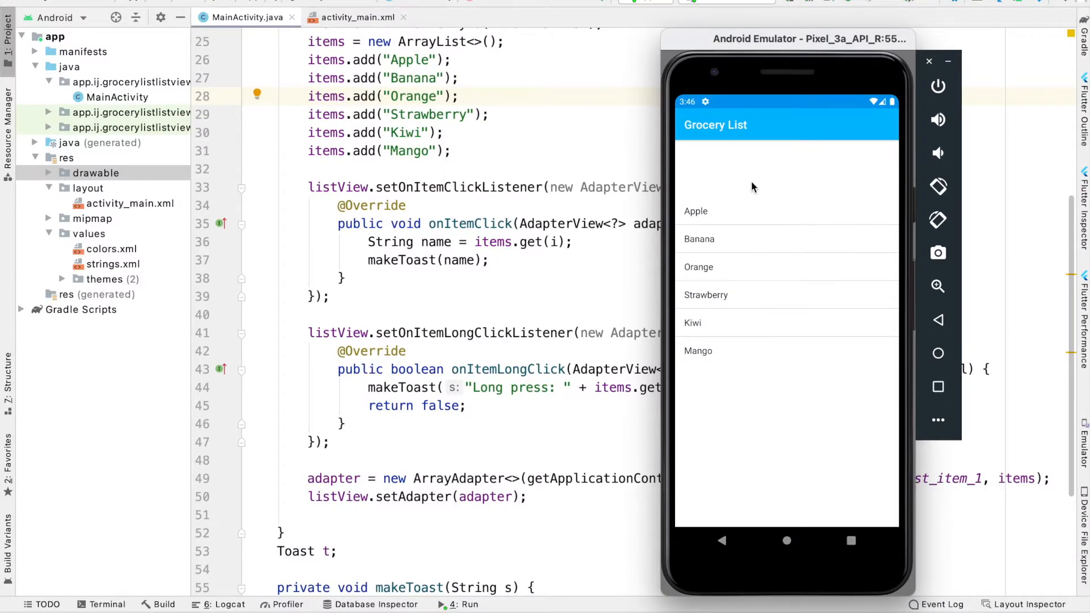
mouse_move(742, 180)
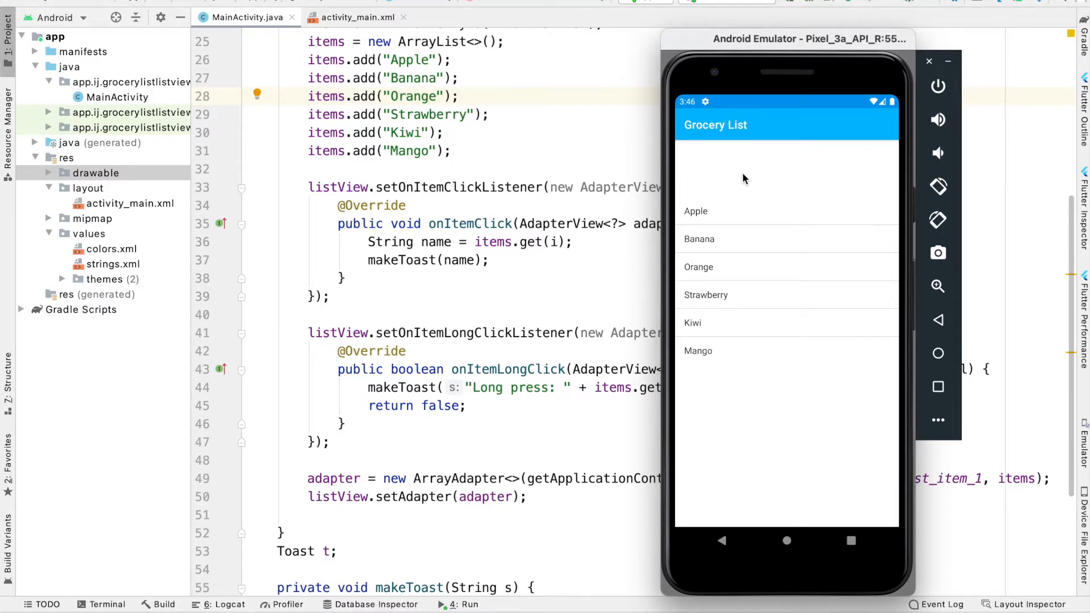
left_click(357, 17)
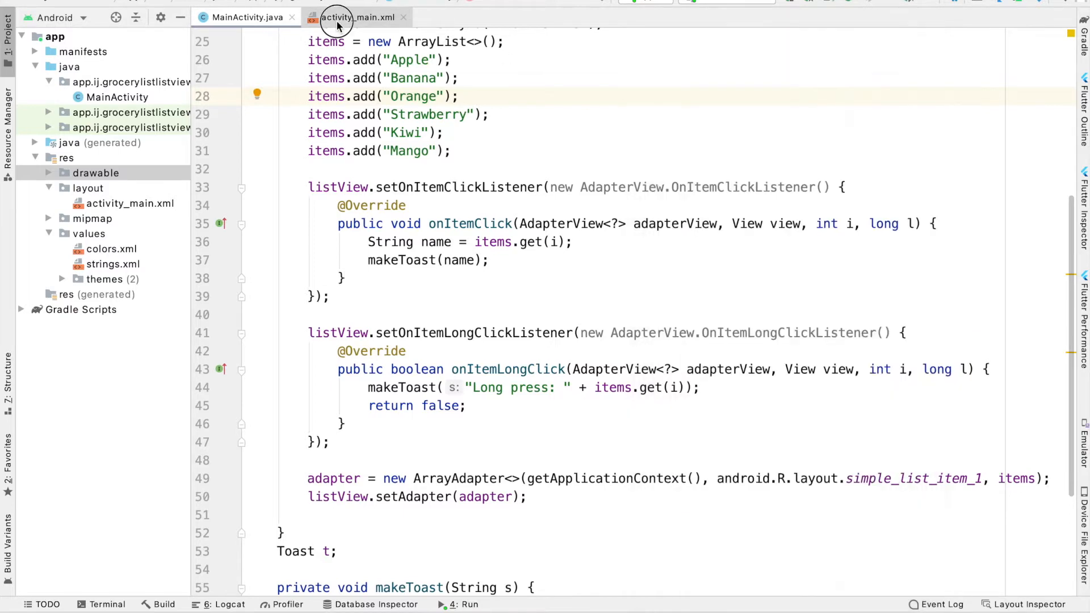
Give the header in activity_main.xml a #F1FEFF background.
left_click(357, 18)
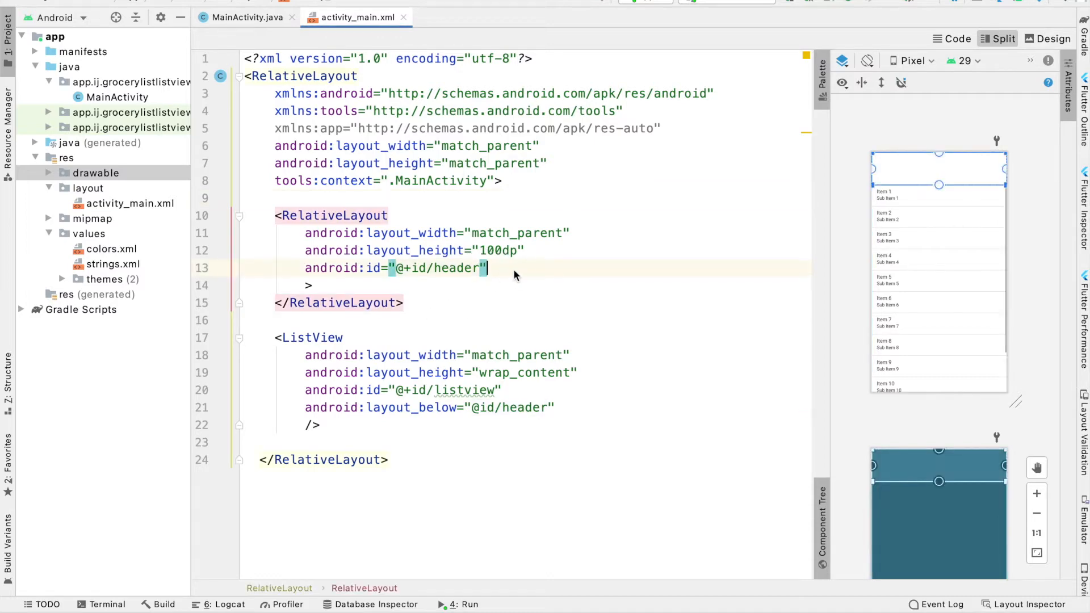
type("android:background=\"#F")
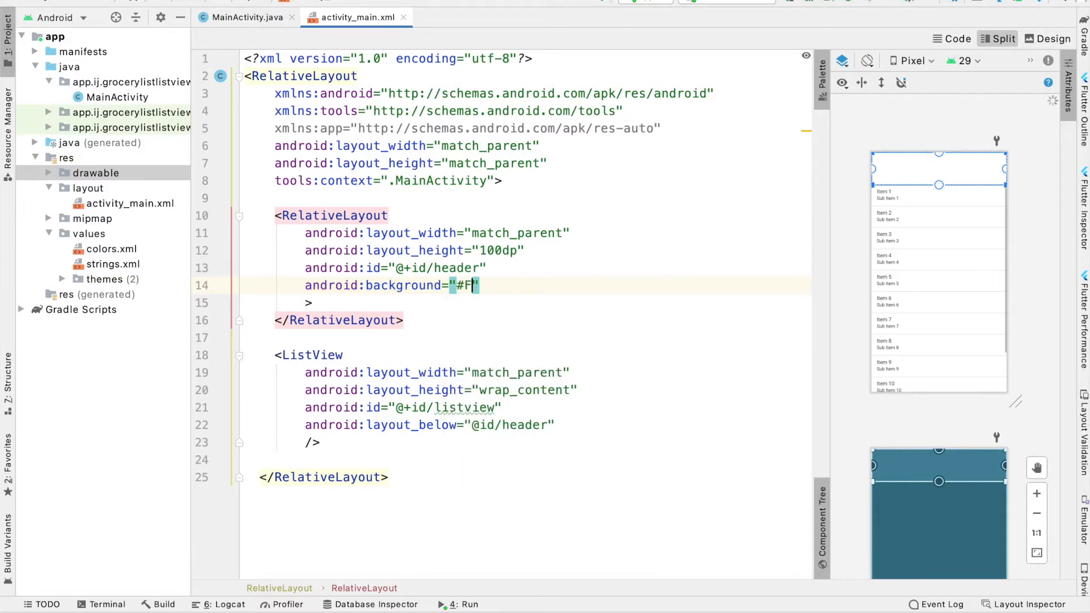
type("1FEFF")
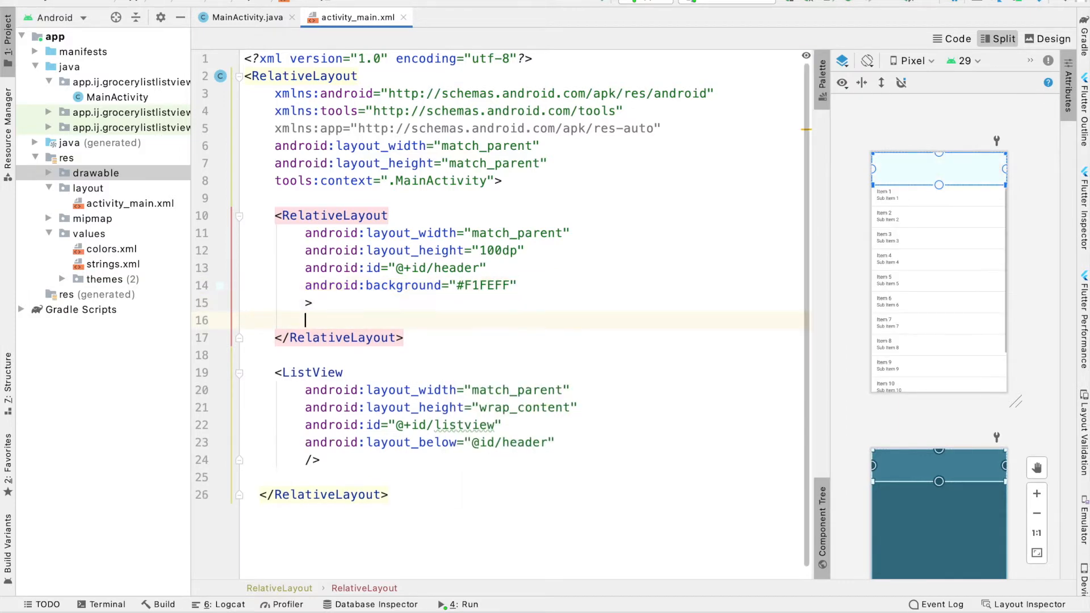
Add an EditText with ems 10, hint "Enter item here", centerInParent true and id input.
type("<EditText")
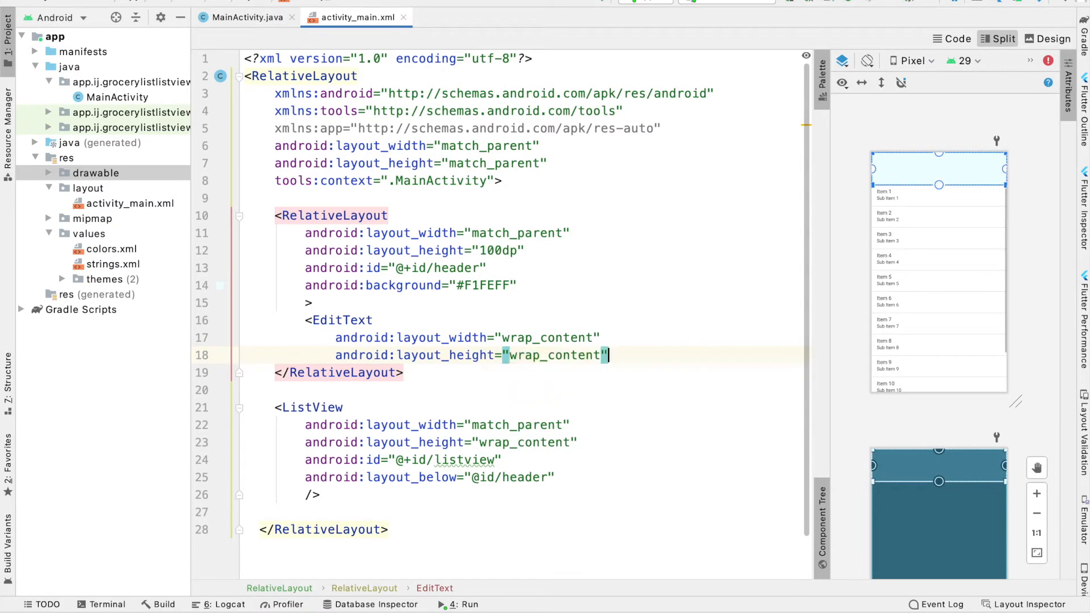
key("enter")
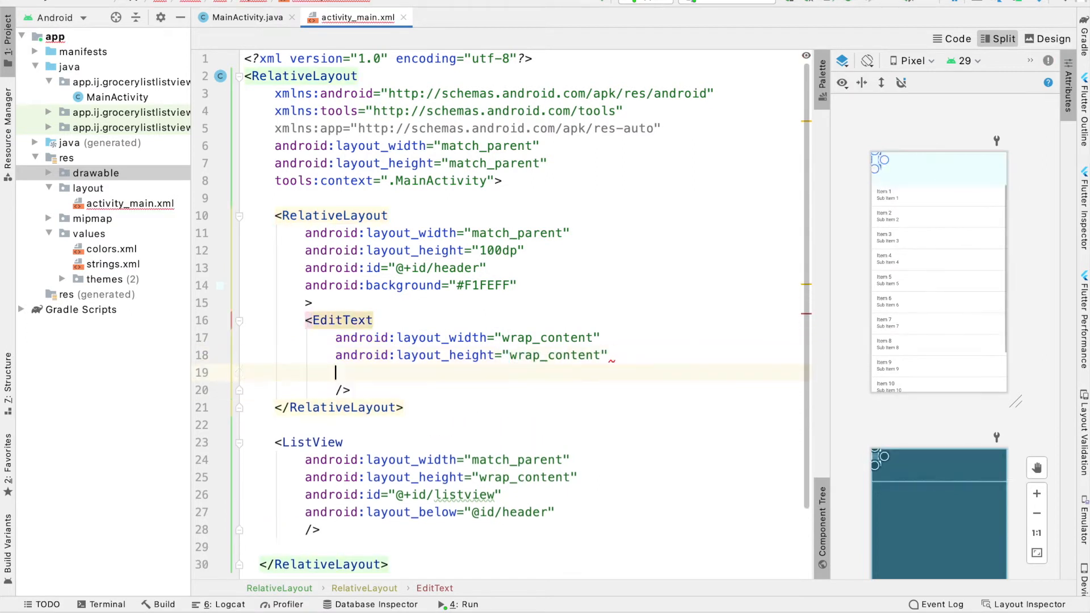
type("android:ems=\"10")
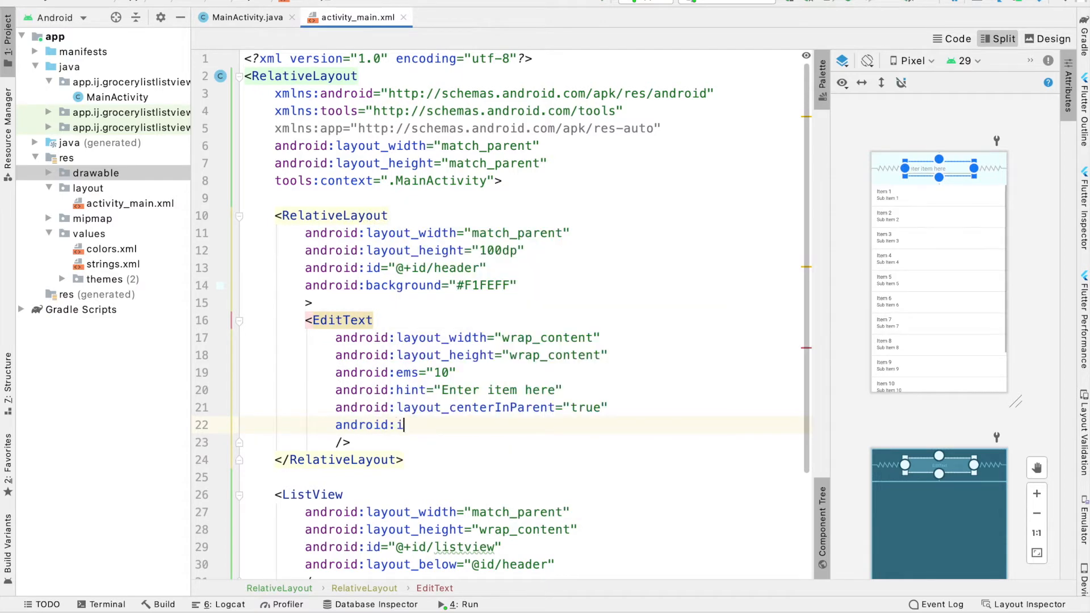
type("d=\"@+id/input\"")
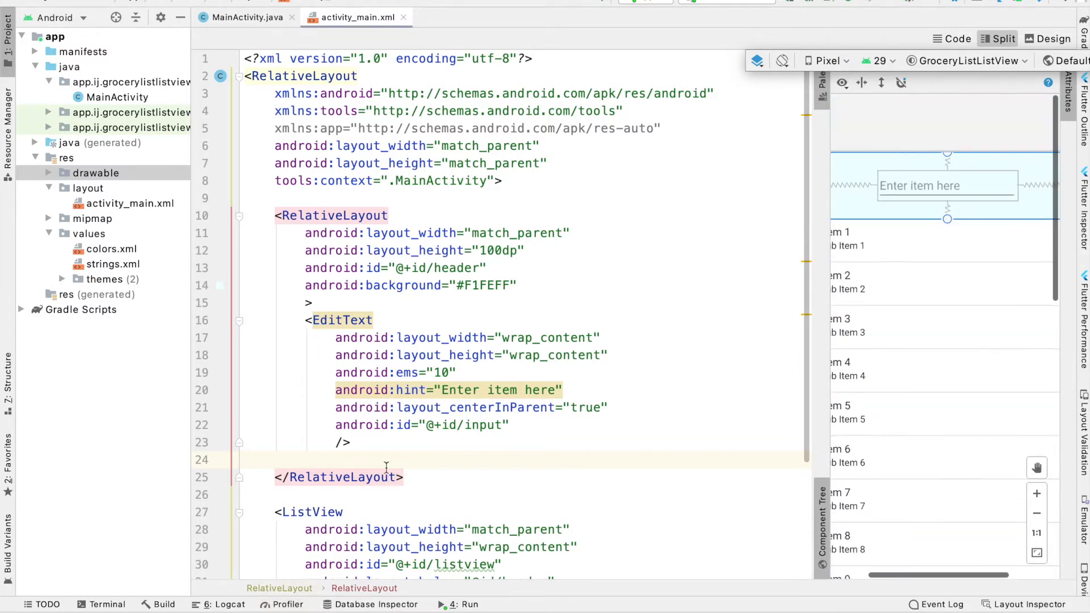
Add a 40sp ImageView id add right of input, marginLeft 7sp, centerVertical true.
type("ImageView")
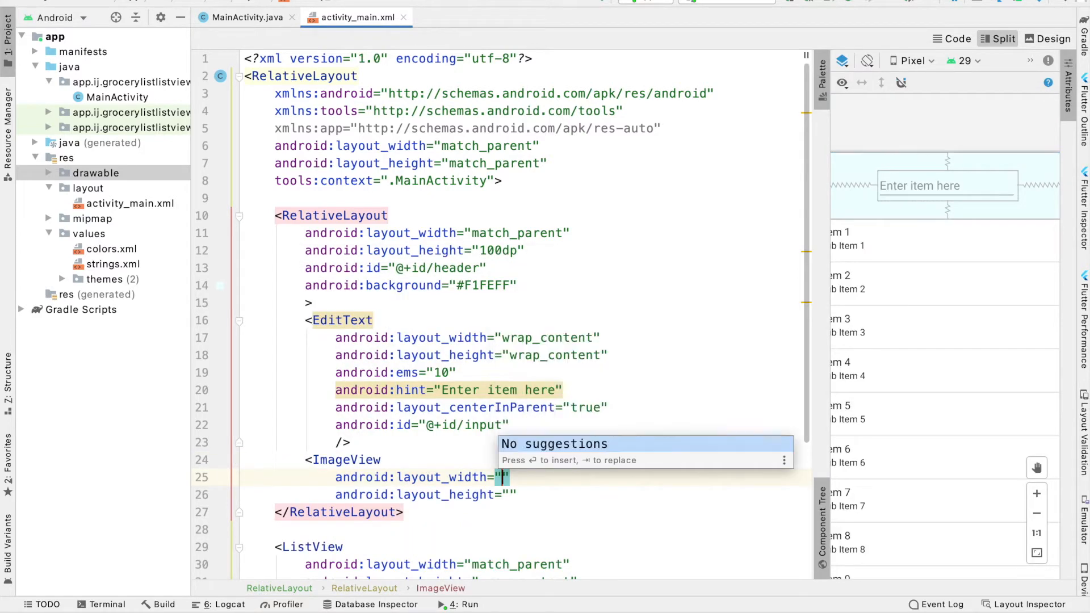
type("40sp")
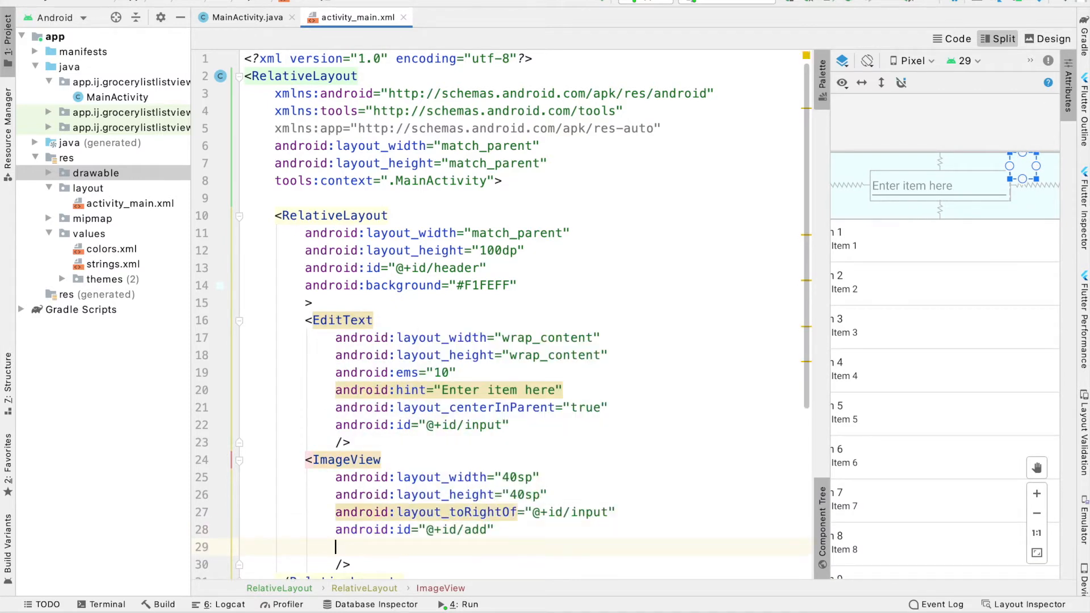
type("androidmar")
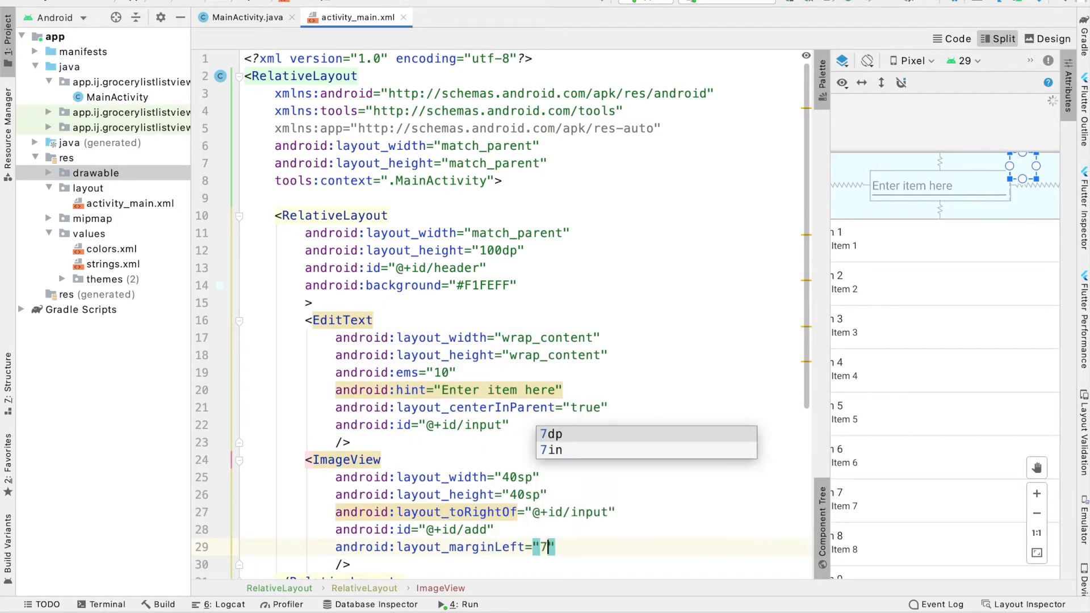
type("android:ce")
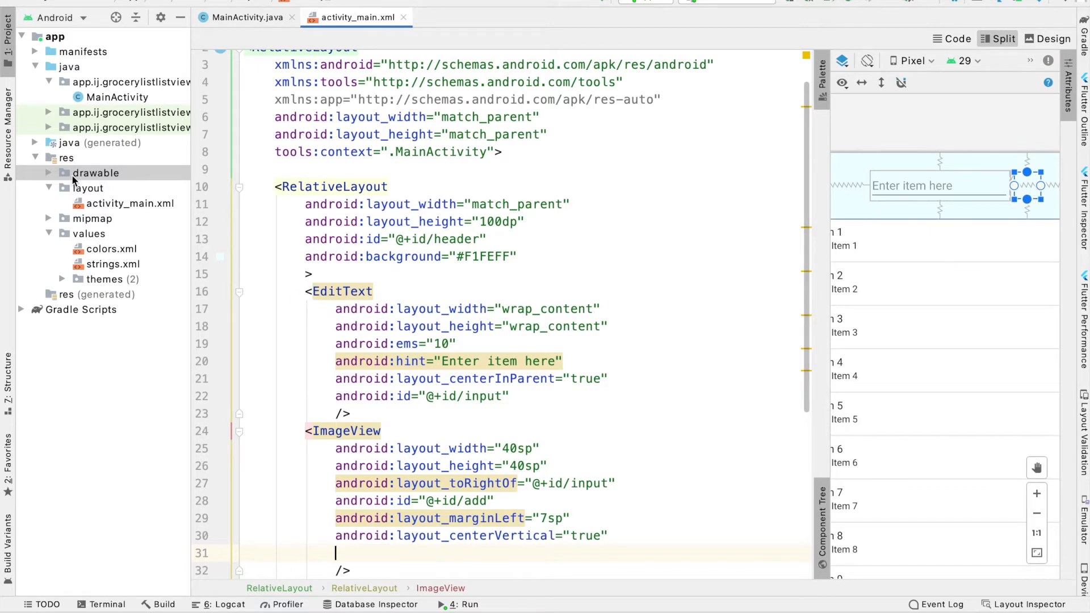
Start a new vector asset in drawable and choose the playlist-add-check clip art icon.
right_click(95, 172)
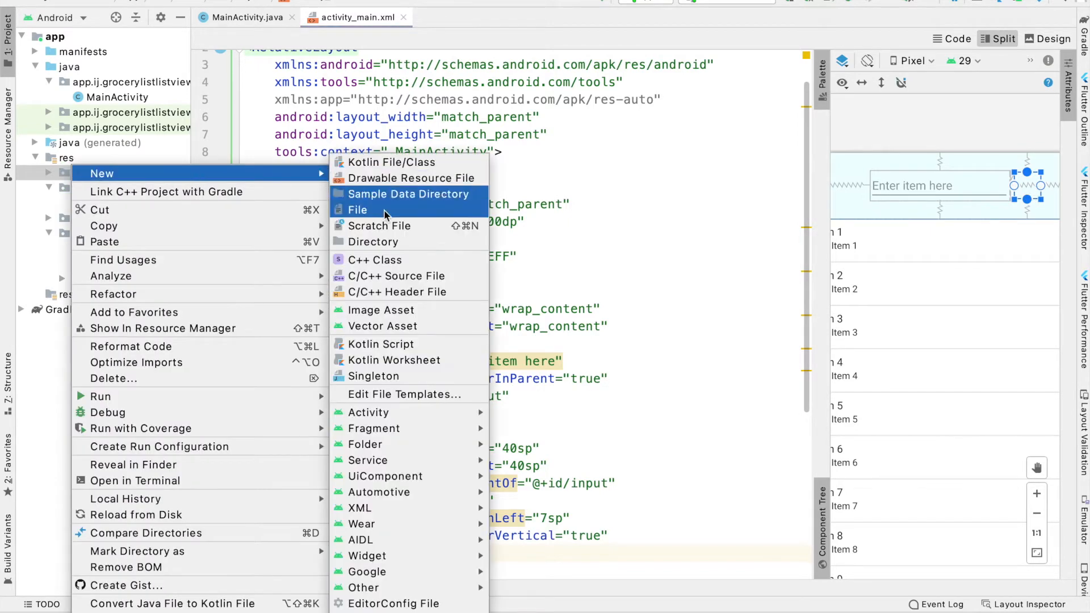
left_click(382, 326)
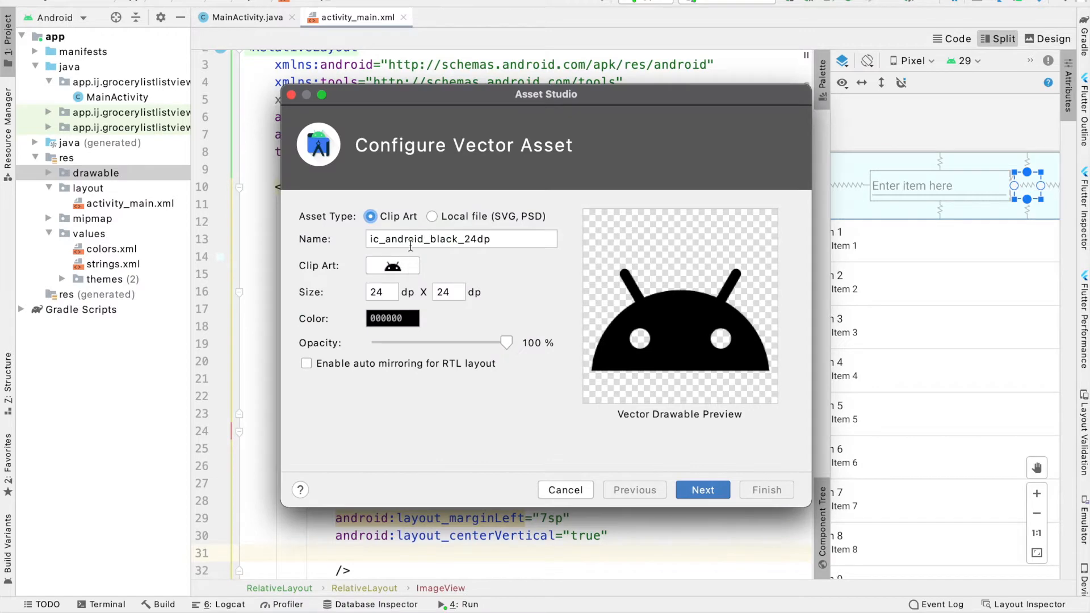
left_click(392, 265)
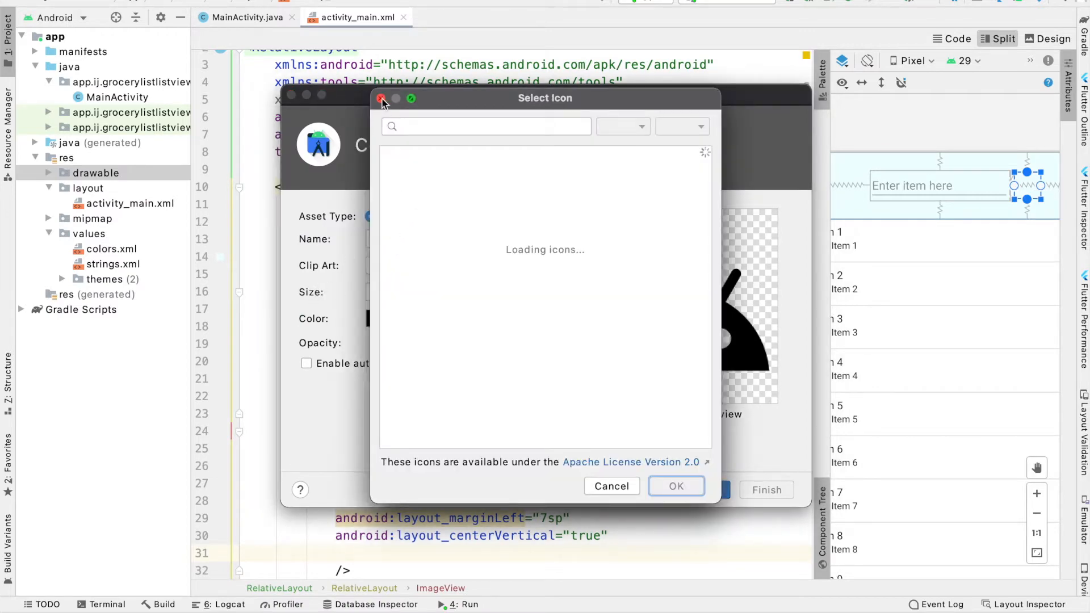
mouse_move(399, 206)
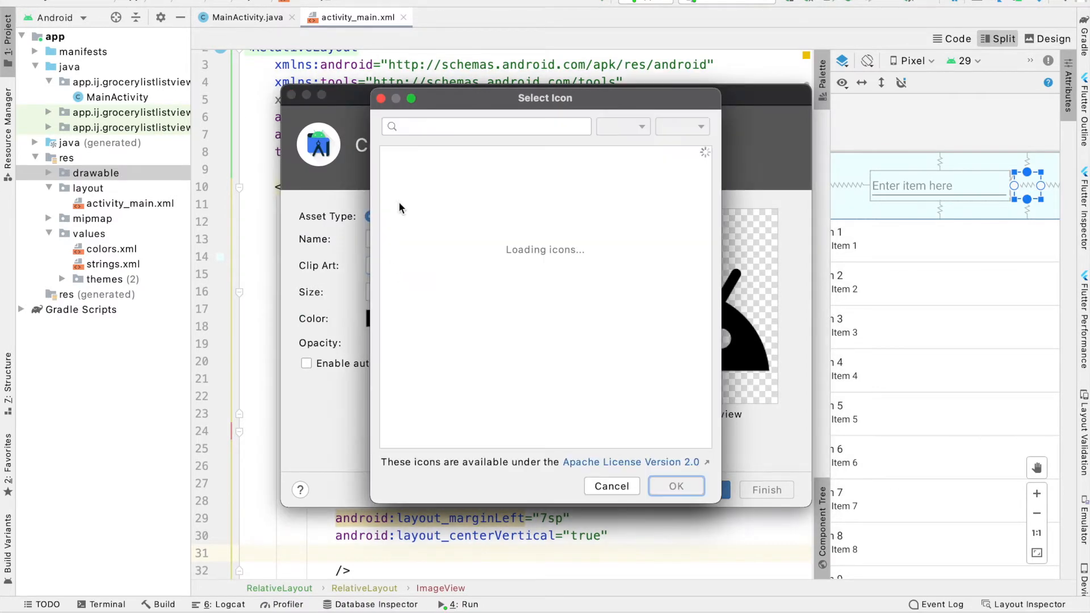
type("check")
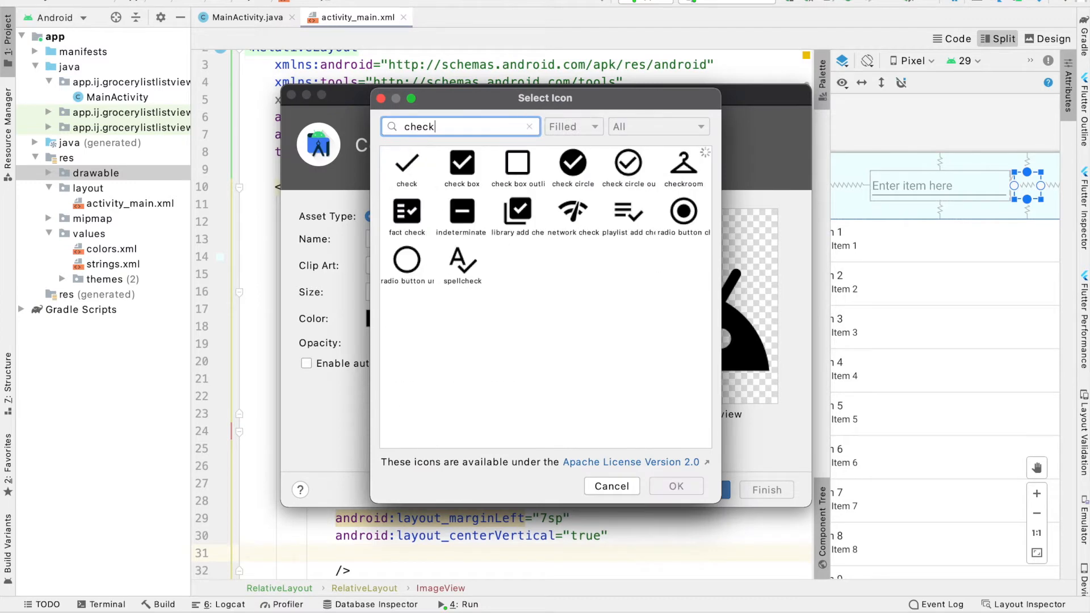
mouse_move(628, 217)
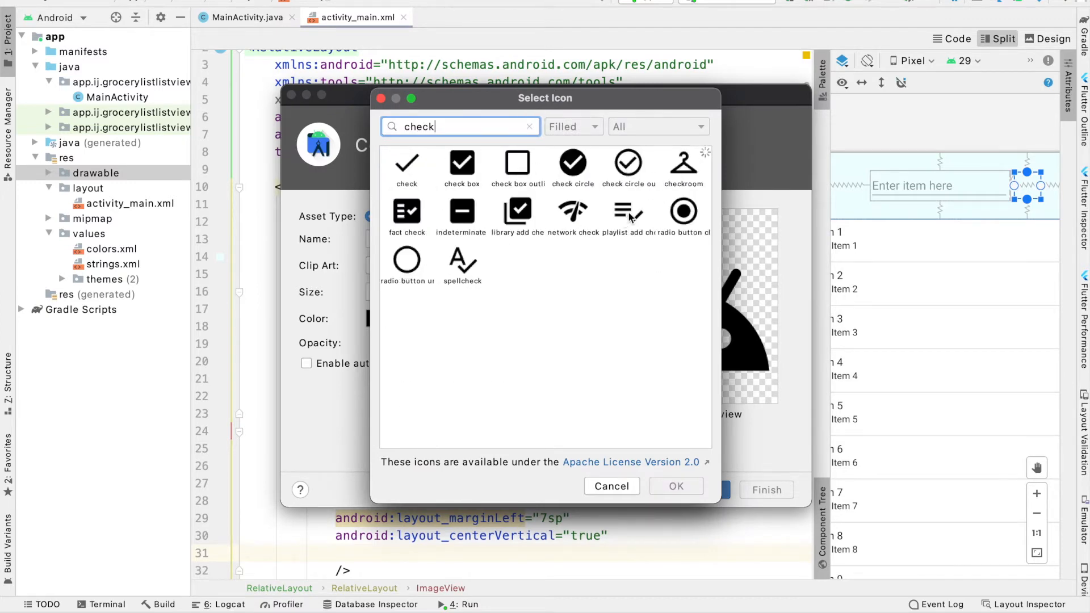
left_click(628, 213)
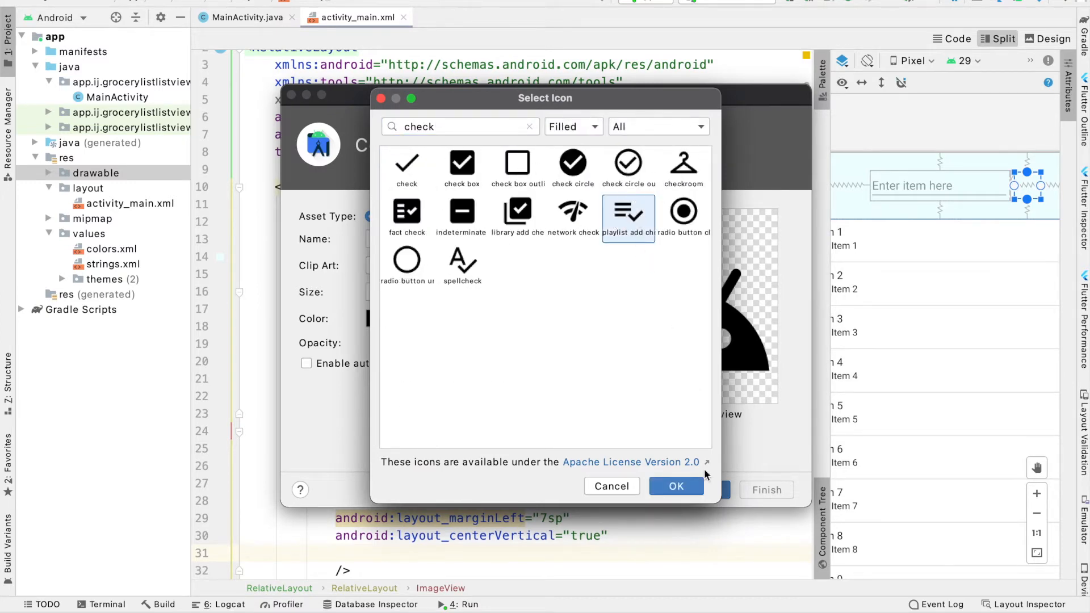
left_click(675, 486)
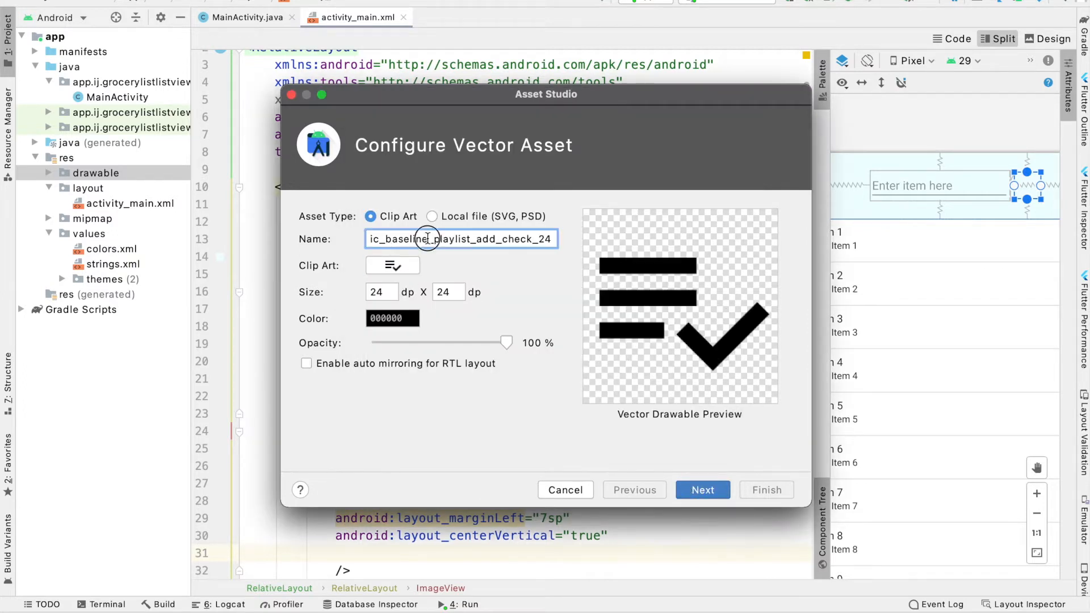
Name the icon add_item and finish creating it in res/drawable.
type("add_")
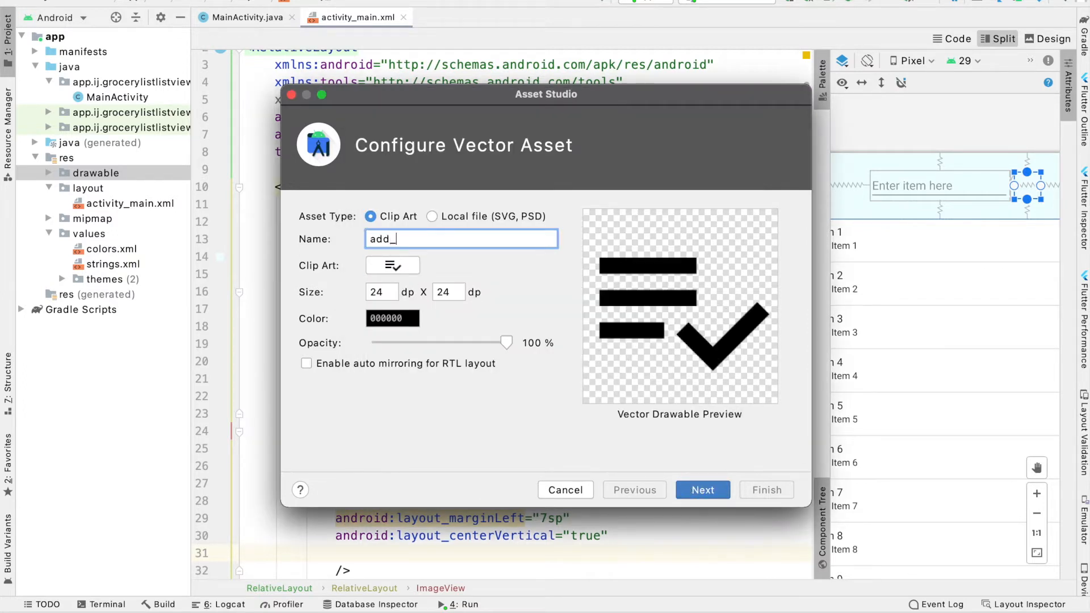
type("item")
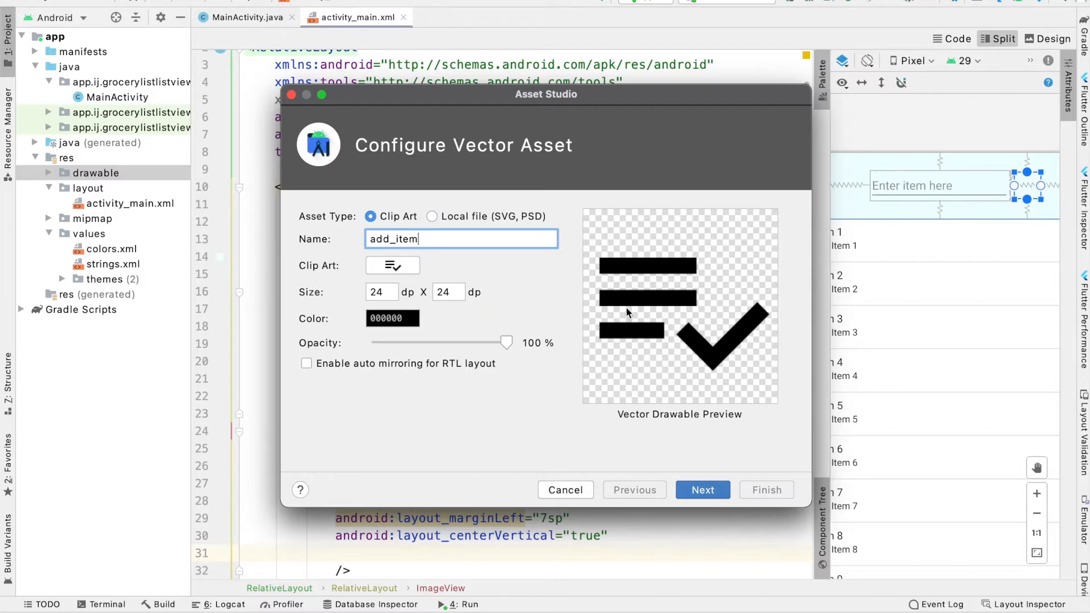
left_click(702, 490)
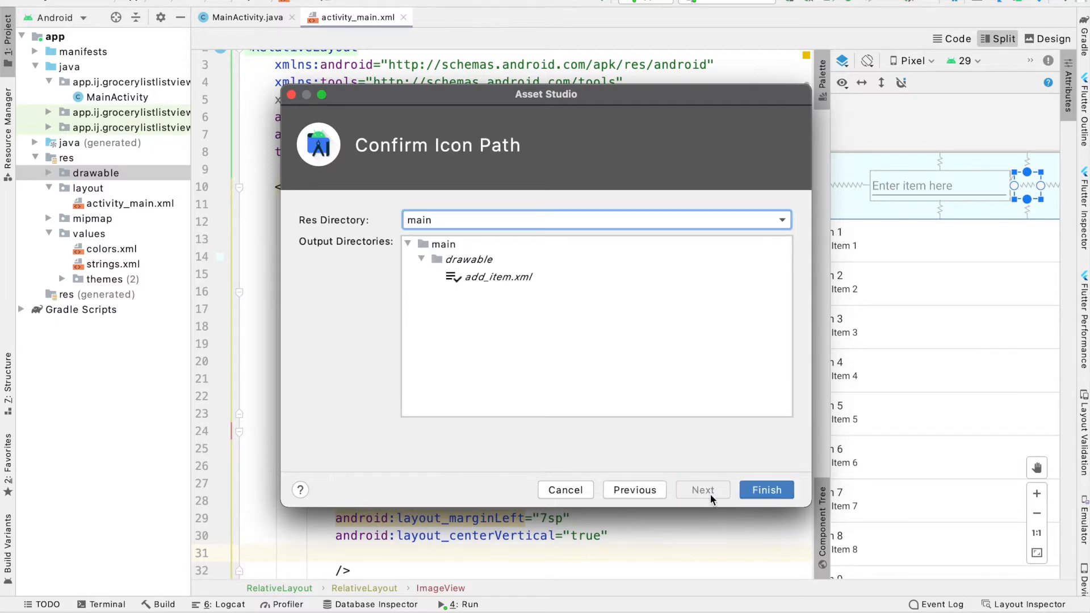
left_click(766, 491)
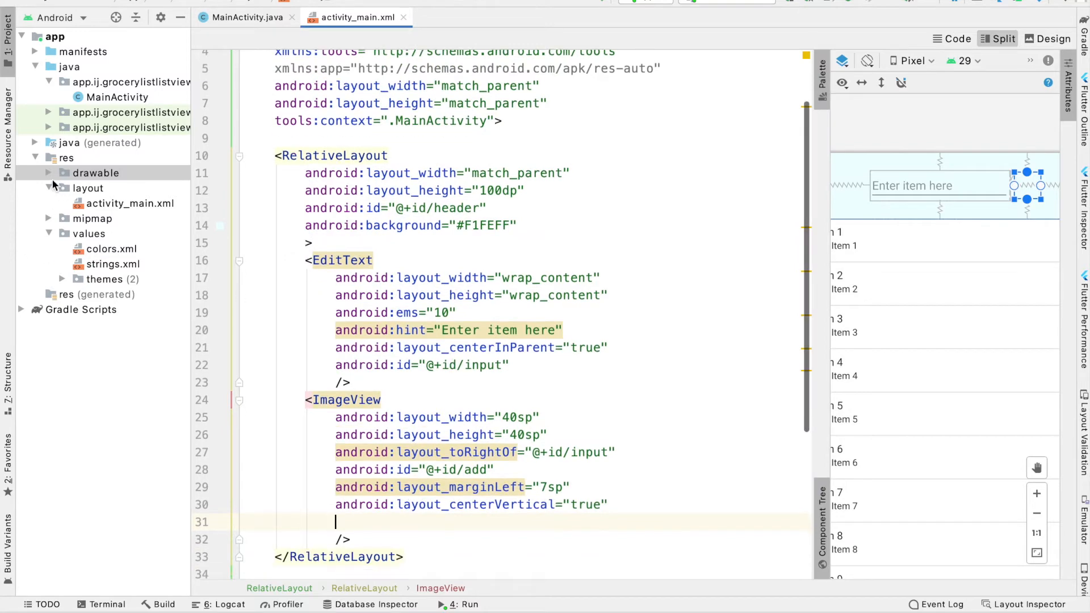
left_click(95, 173)
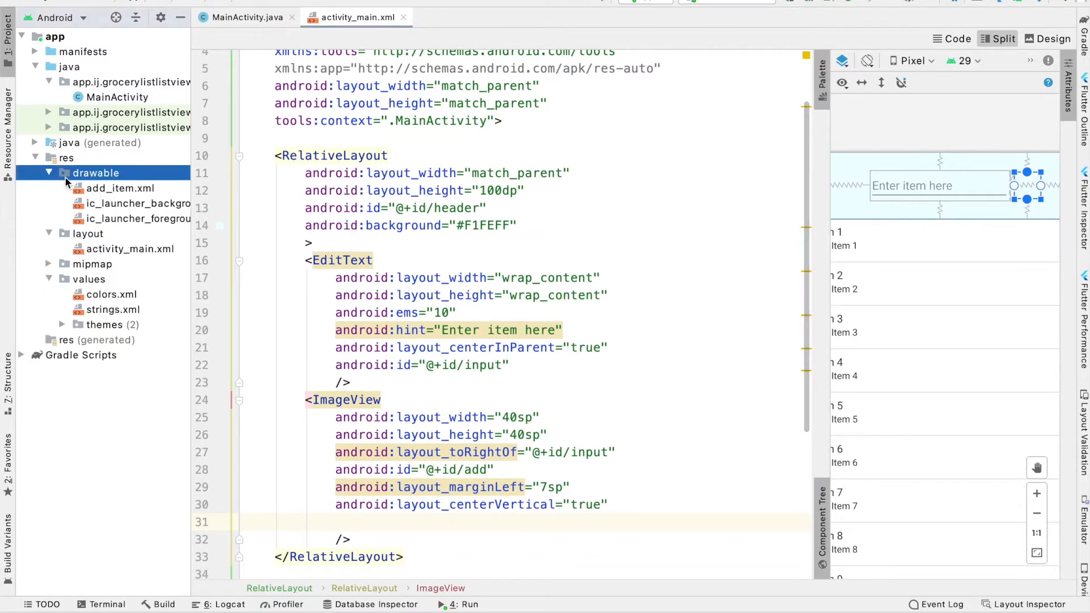
type("android:src=\"")
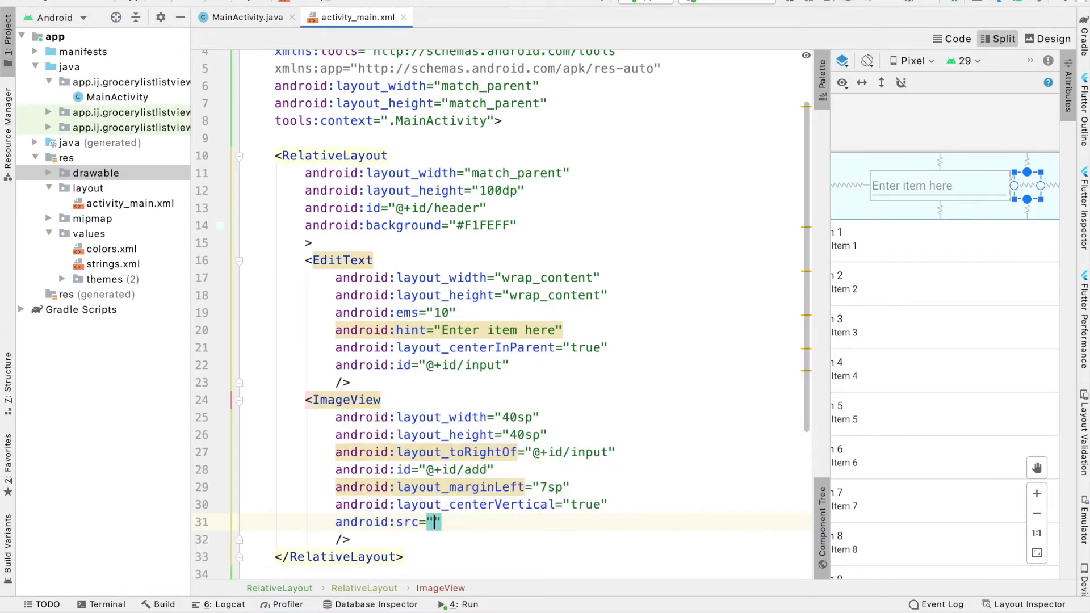
type("@drawable/add_item")
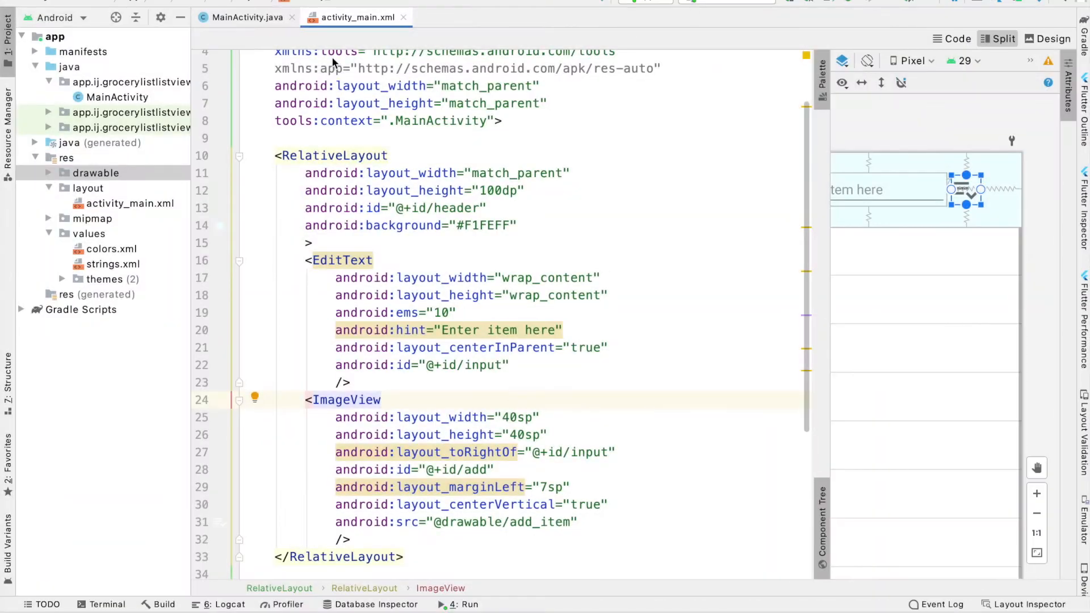
Declare EditText input and ImageView enter in MainActivity and look up input with findViewById(R.id.input).
left_click(245, 17)
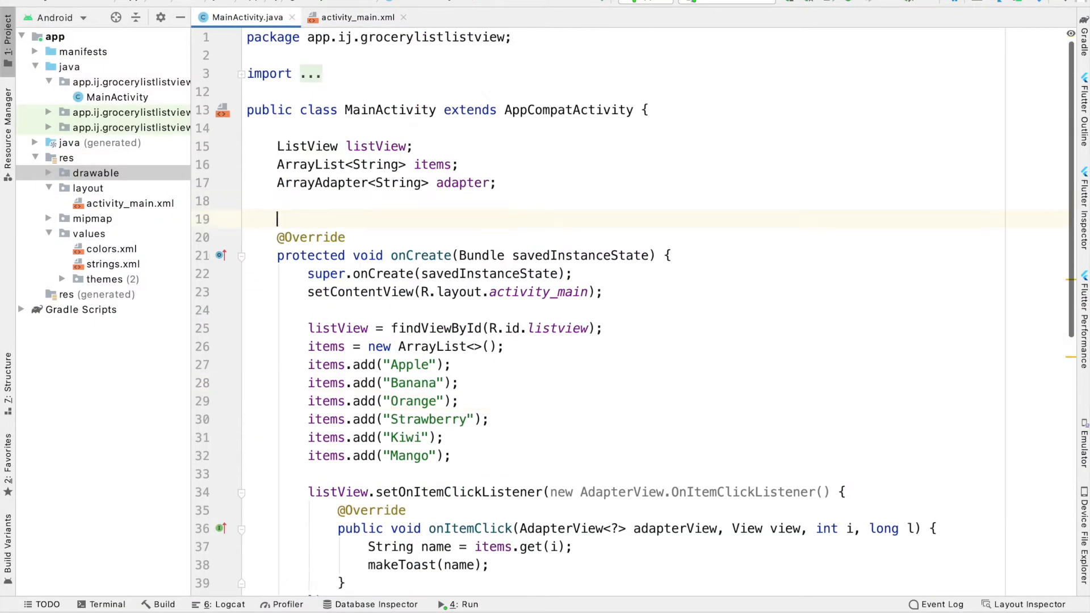
type("EditT")
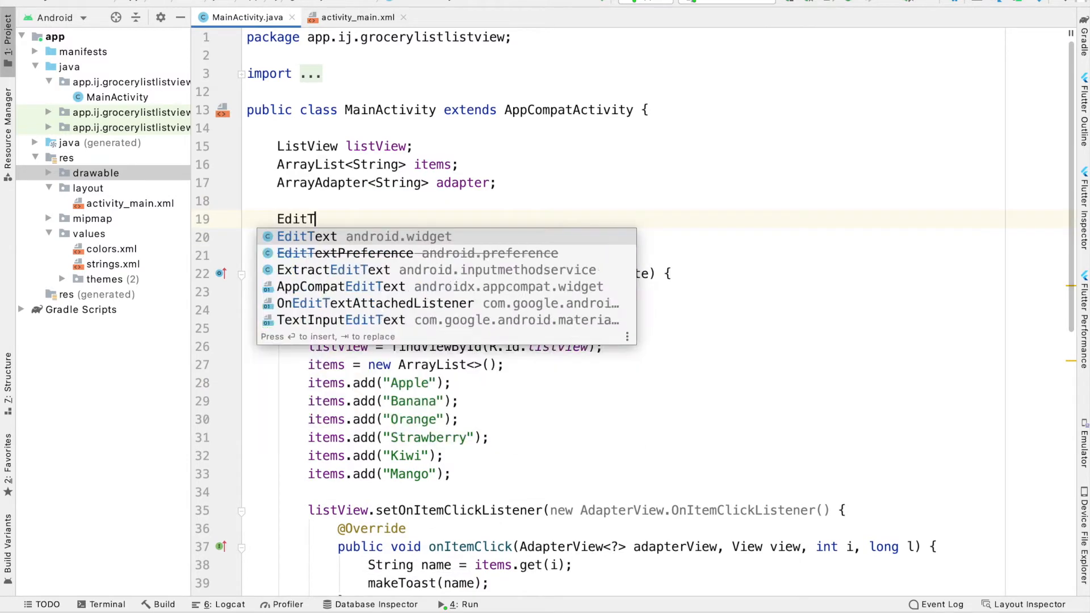
key("enter")
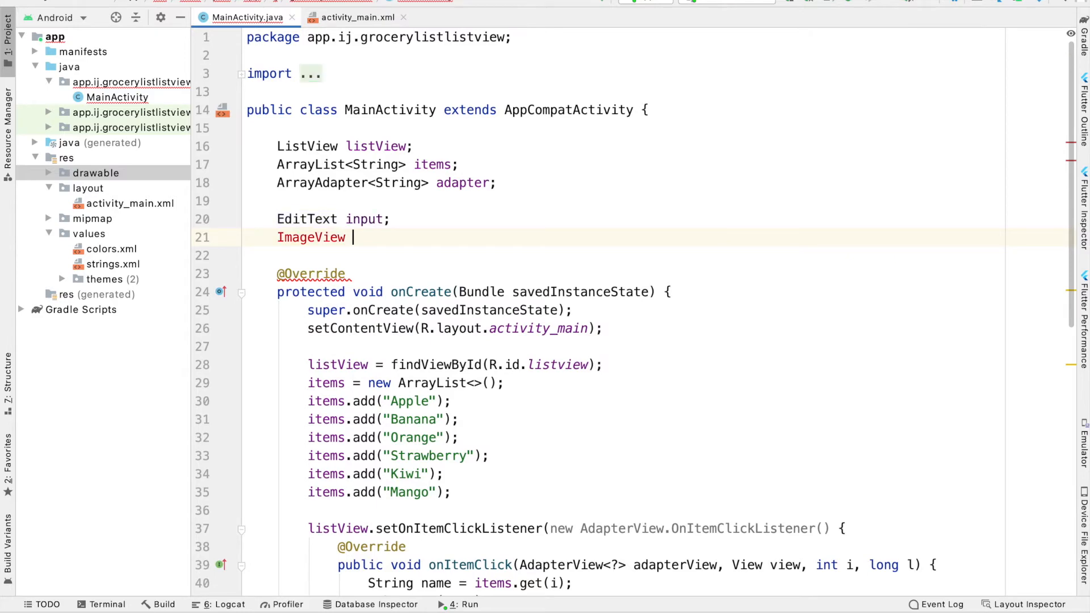
type("enter;")
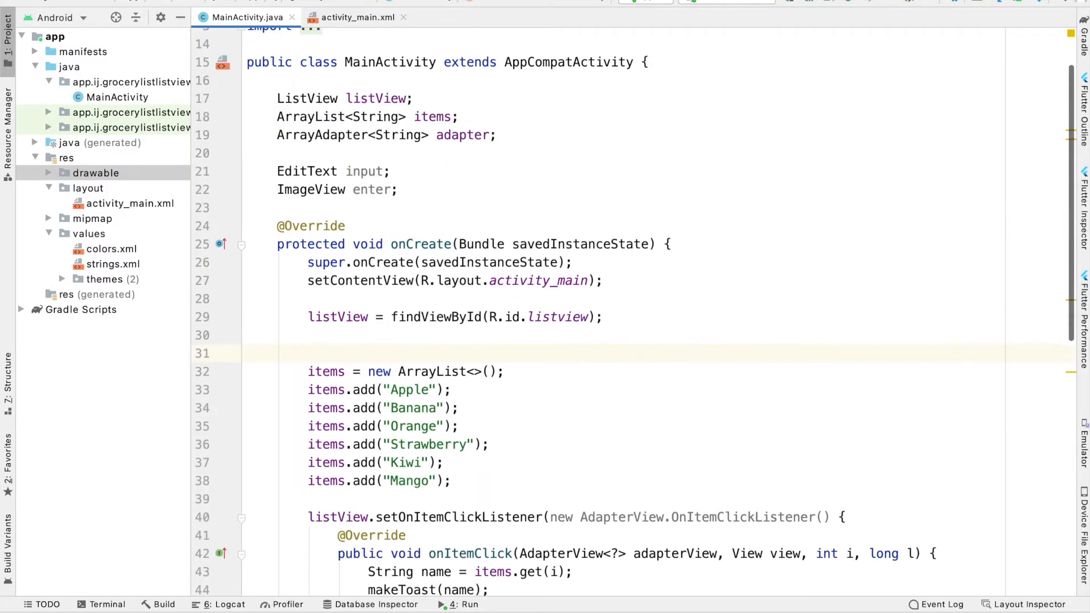
type("input = findViewById(R.id.input);")
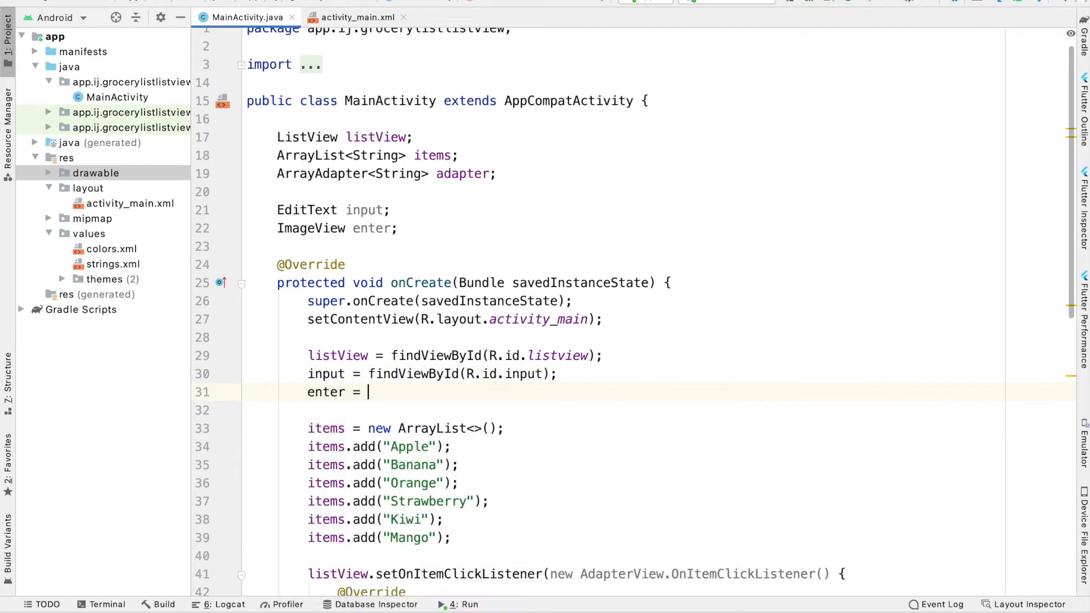
type("findViewById(R.id.i")
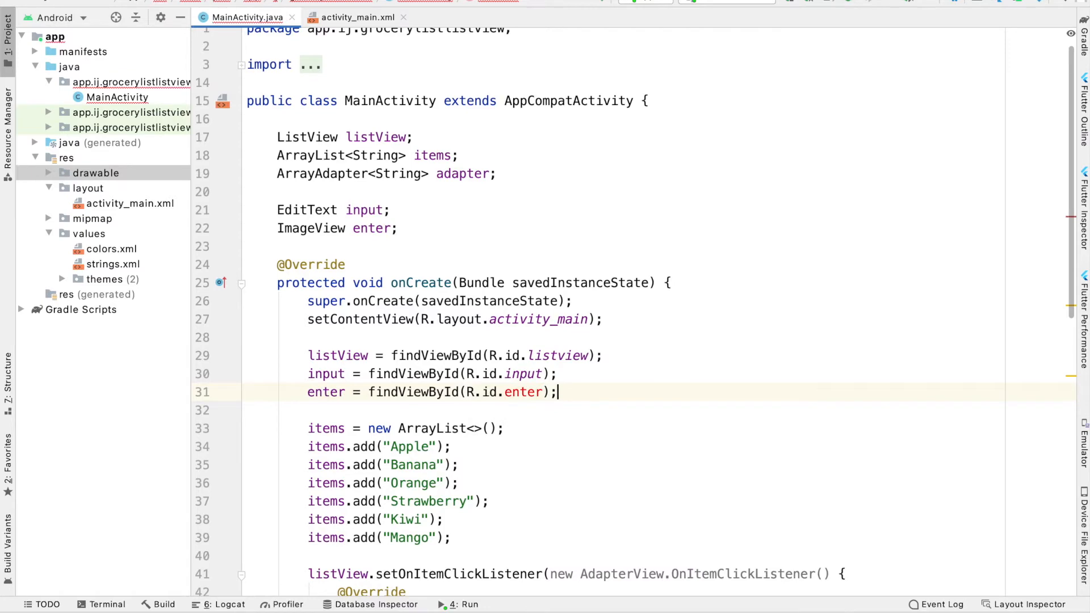
Look up enter via R.id.add and attach an empty setOnClickListener to it.
left_click(356, 17)
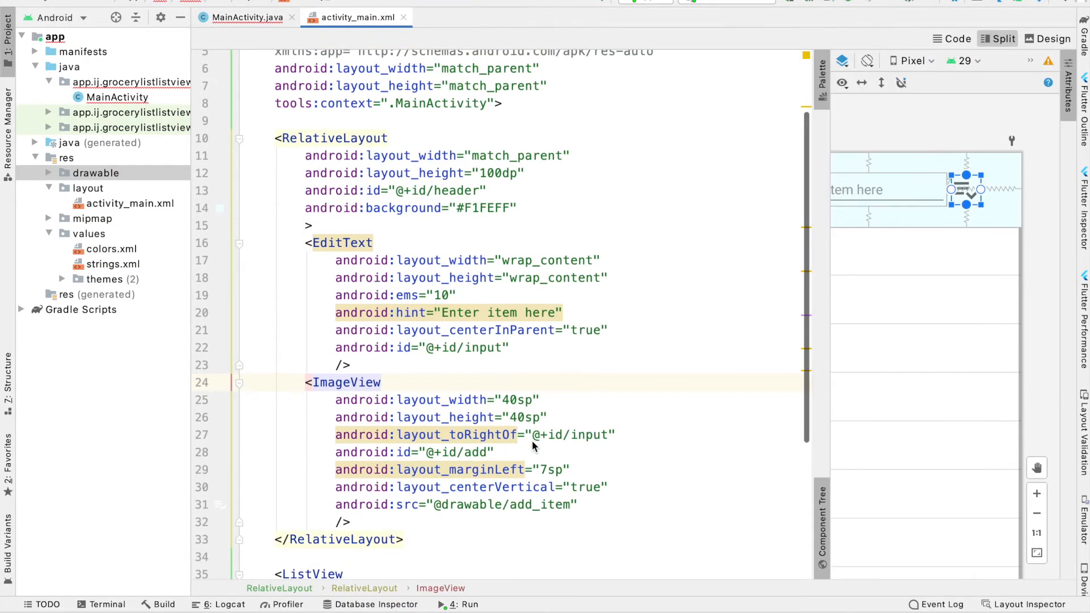
left_click(246, 18)
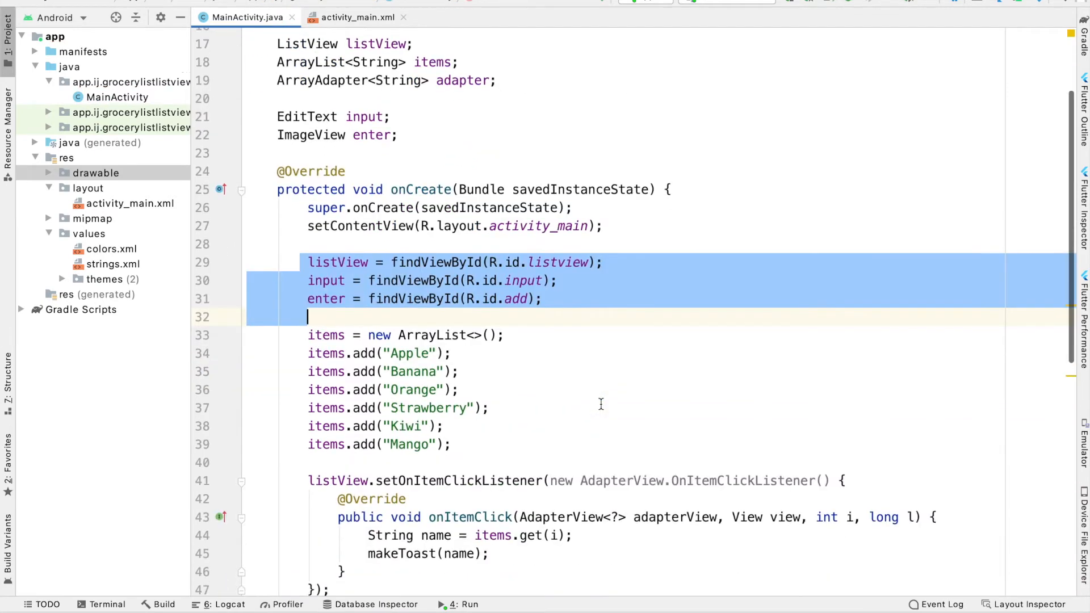
scroll("down", 3)
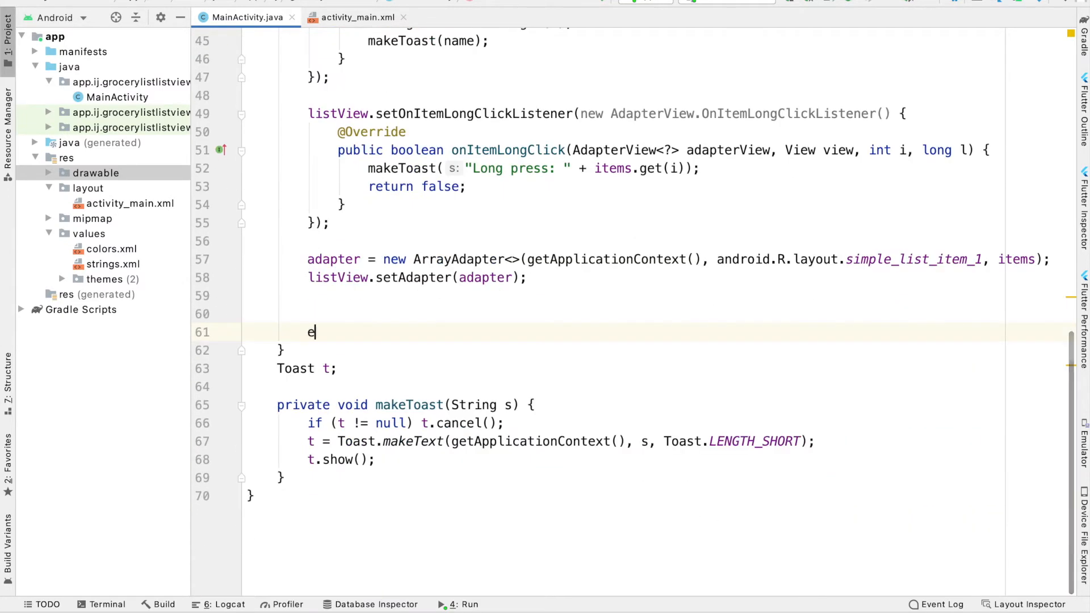
type("nter.setOnClickListener(new View.OnClickListener() {")
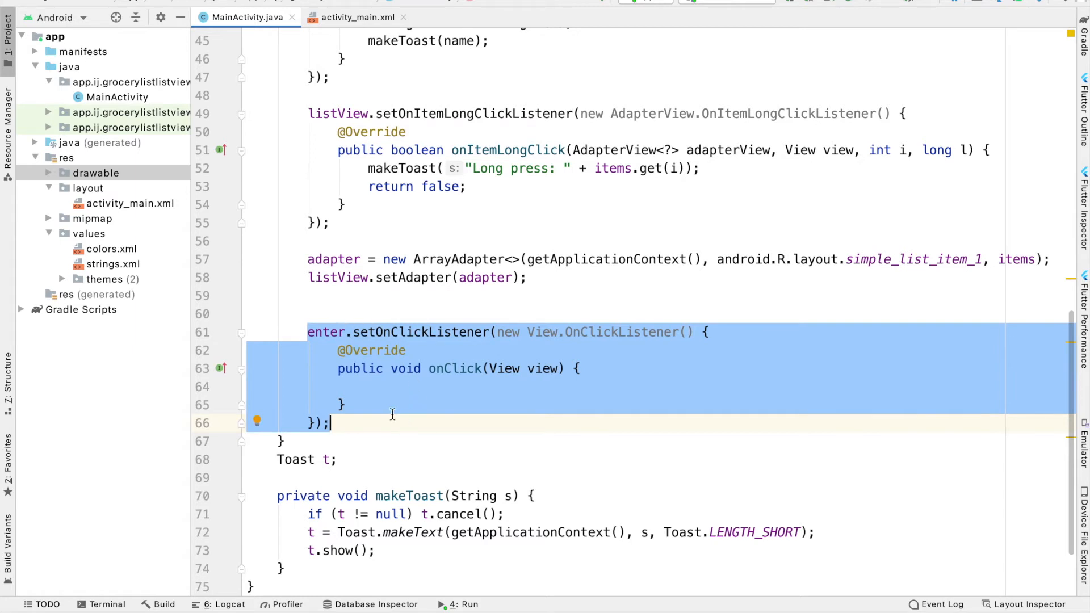
left_click(401, 386)
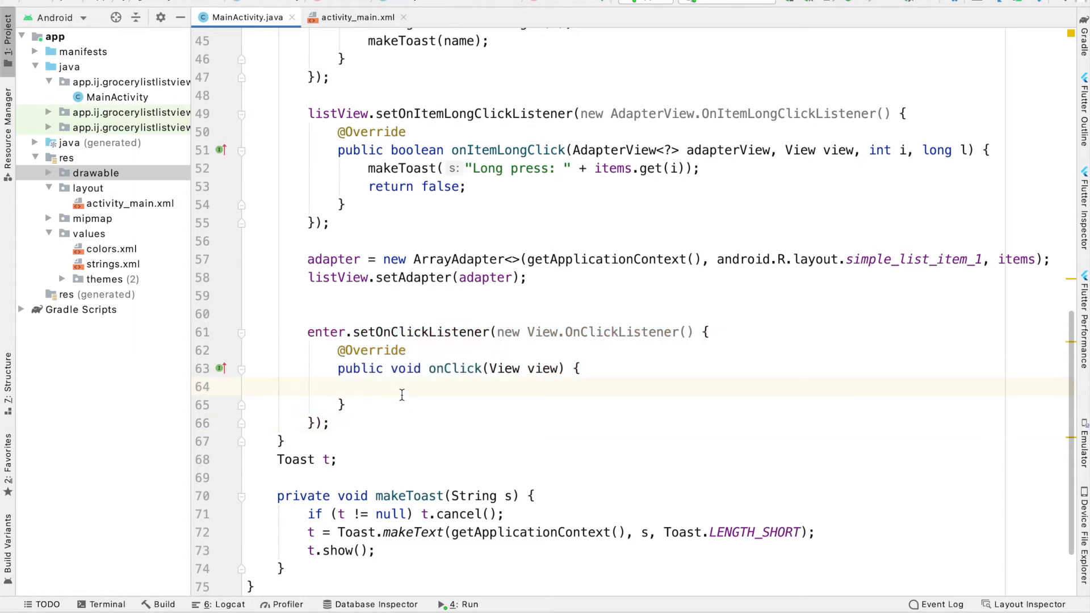
Read input text into a String and branch on it being null or empty versus else.
type("String")
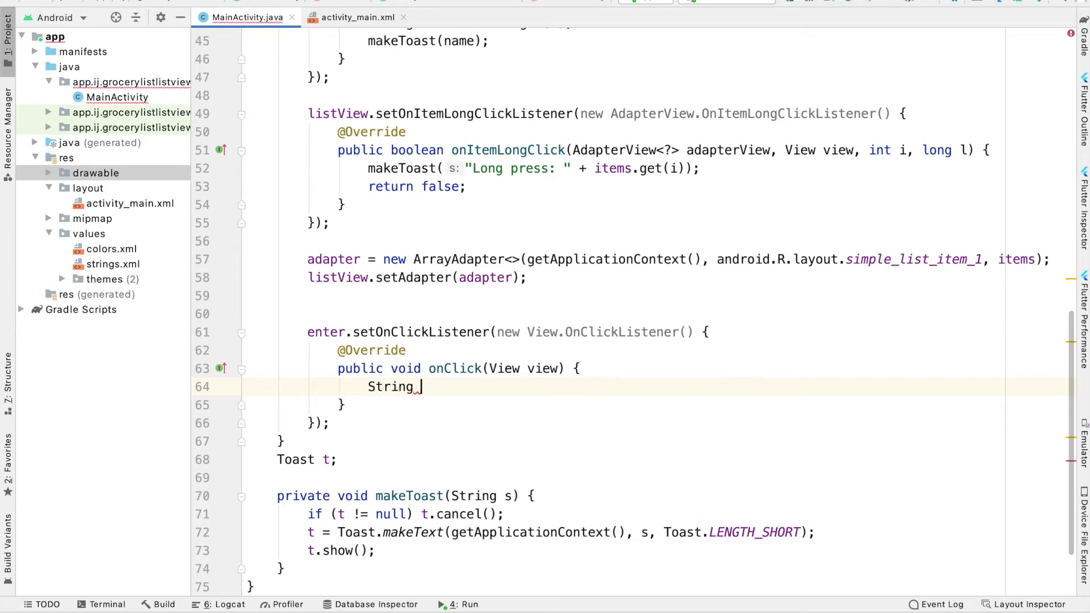
type("text = i")
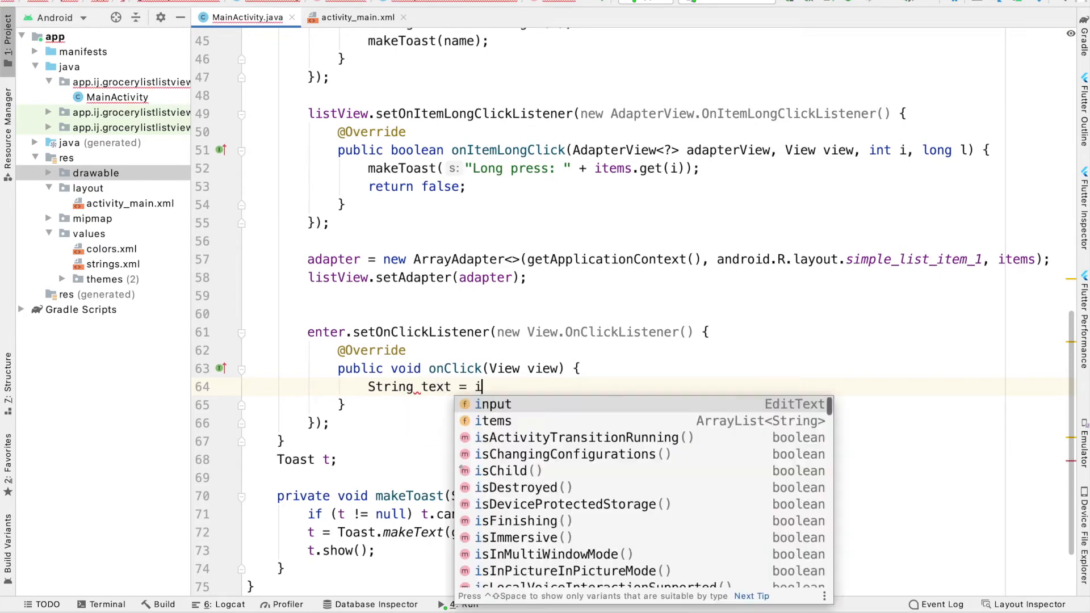
type("nput.getText().toString();")
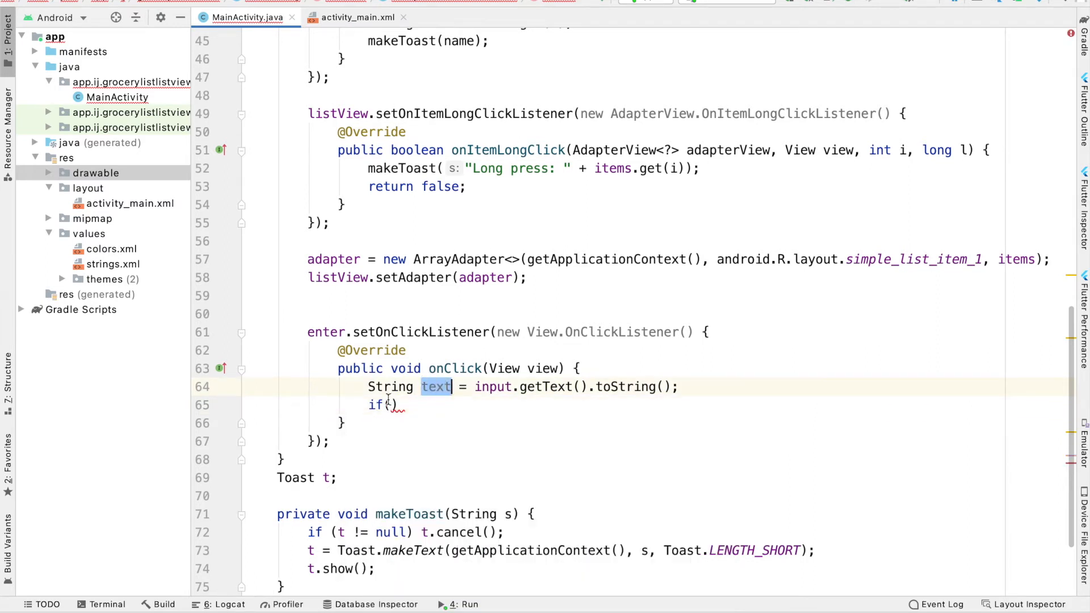
type("text ==")
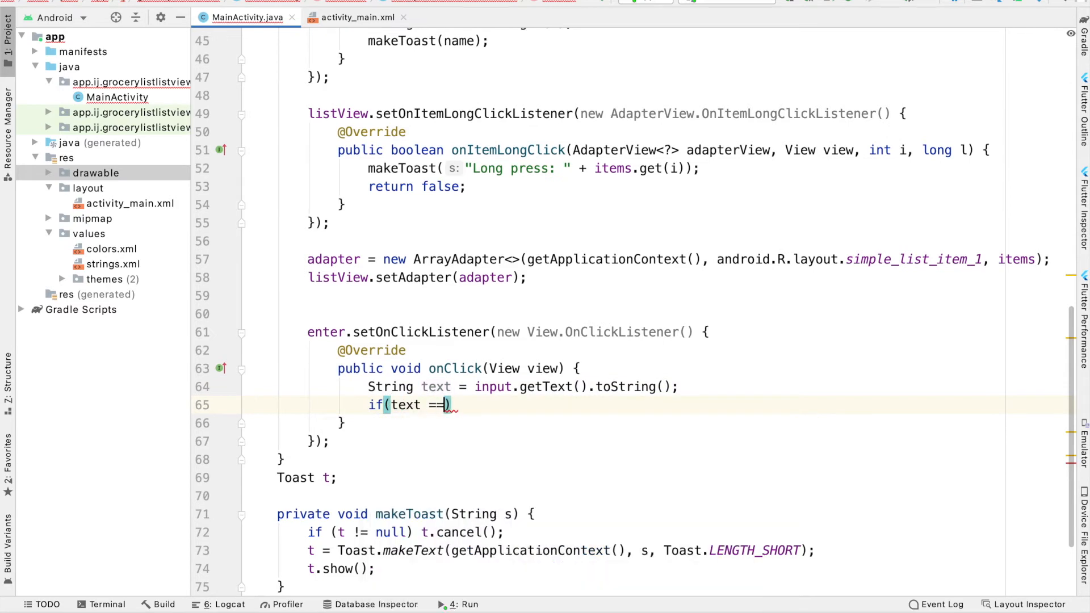
type("null ||")
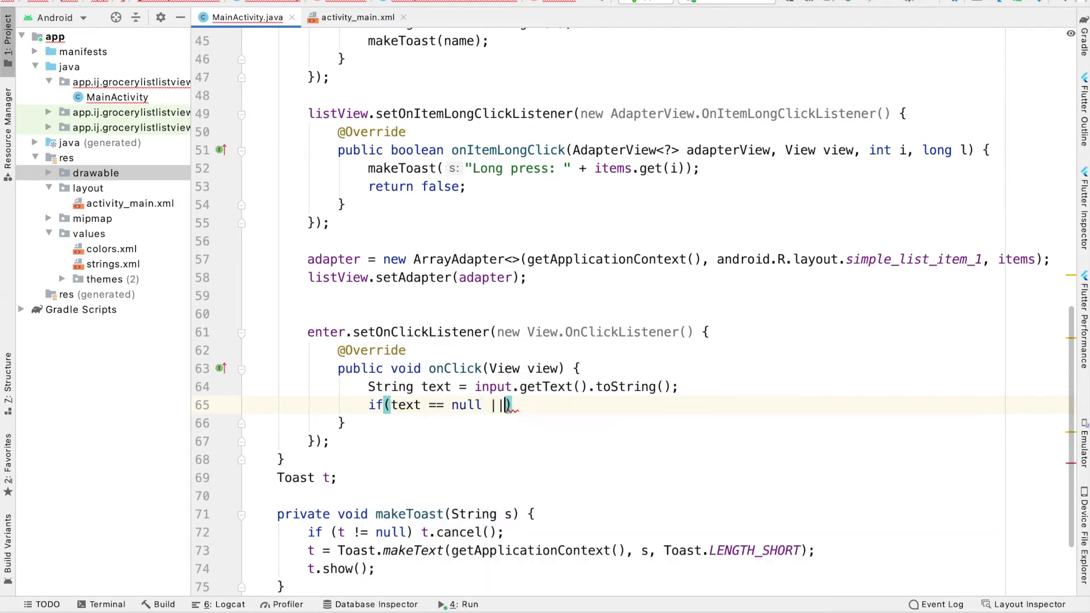
type("text.length() ==)")
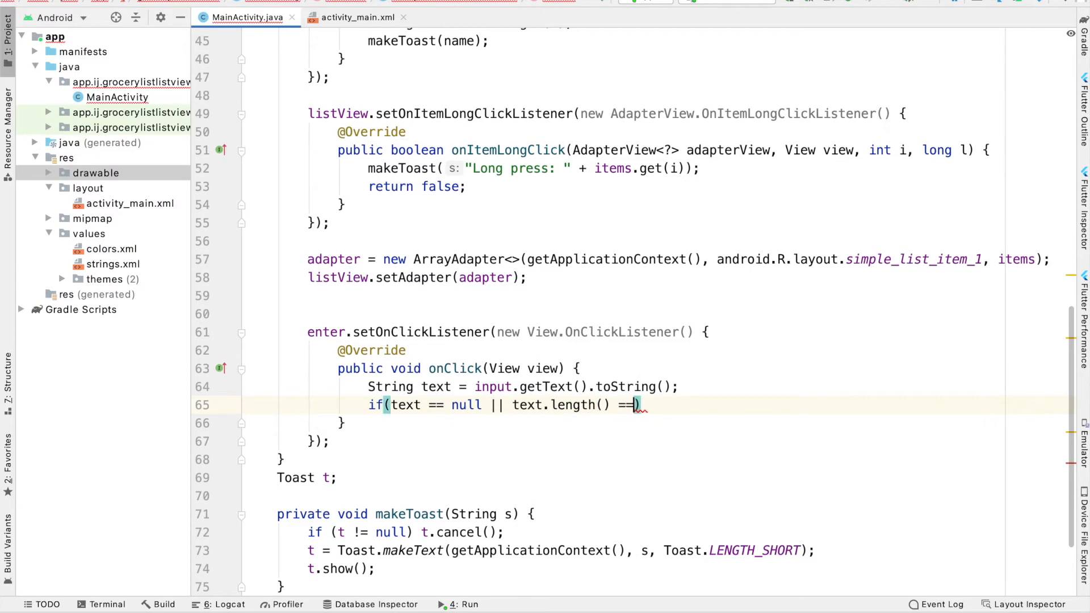
type("0){")
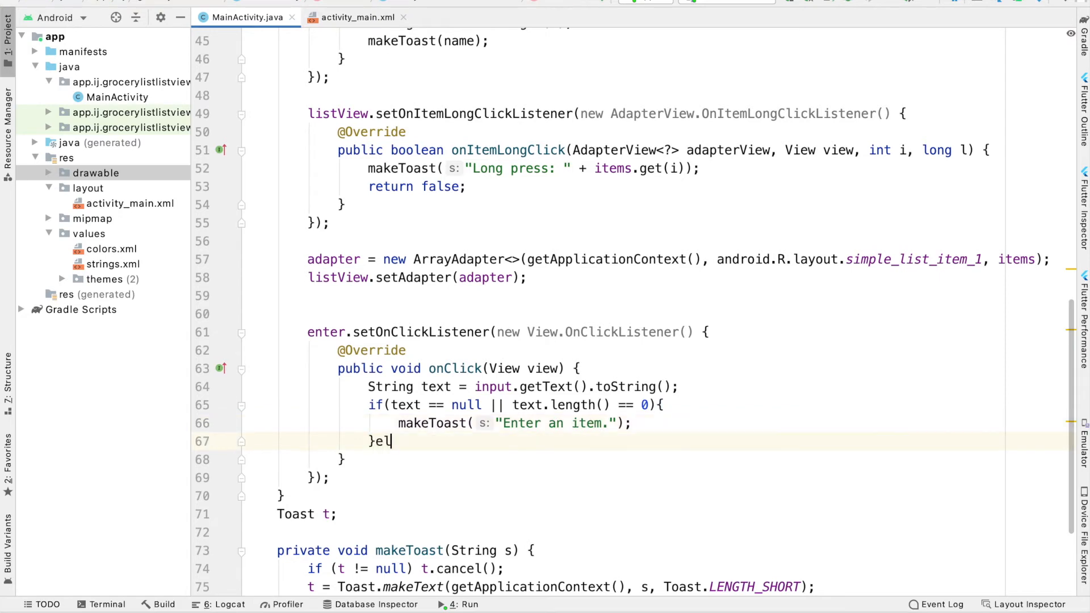
type("se{")
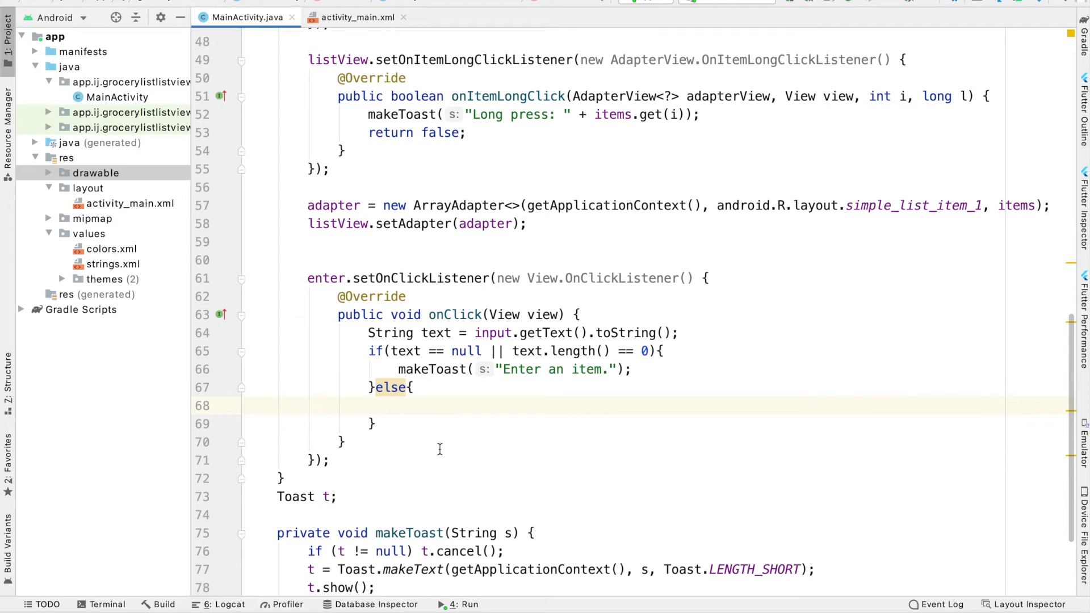
In the else branch call addItem(text), clear the field and toast "Added: " + text.
type("addItem()")
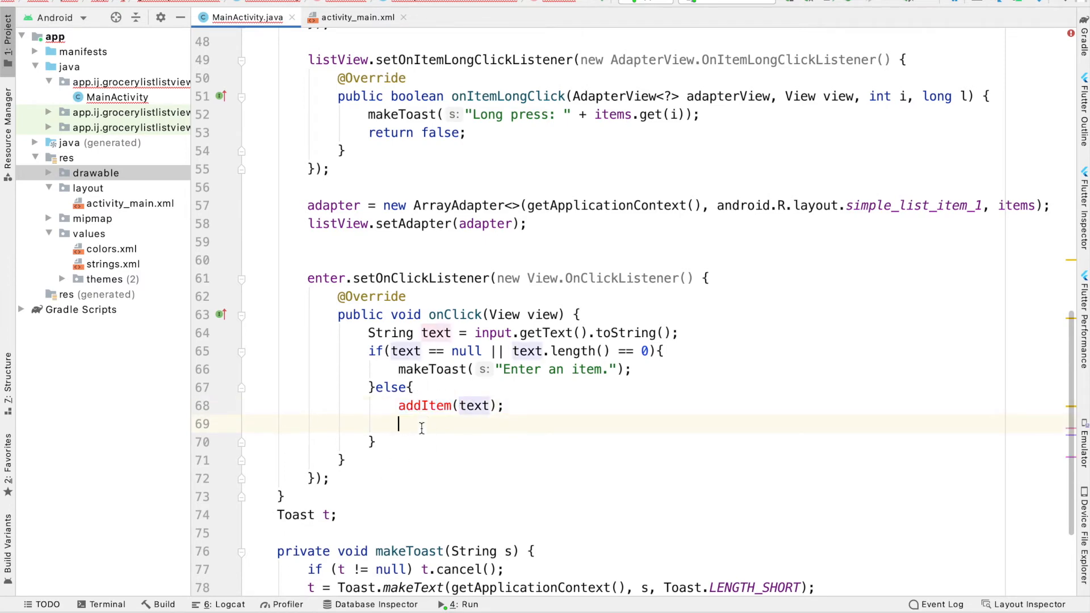
type("i")
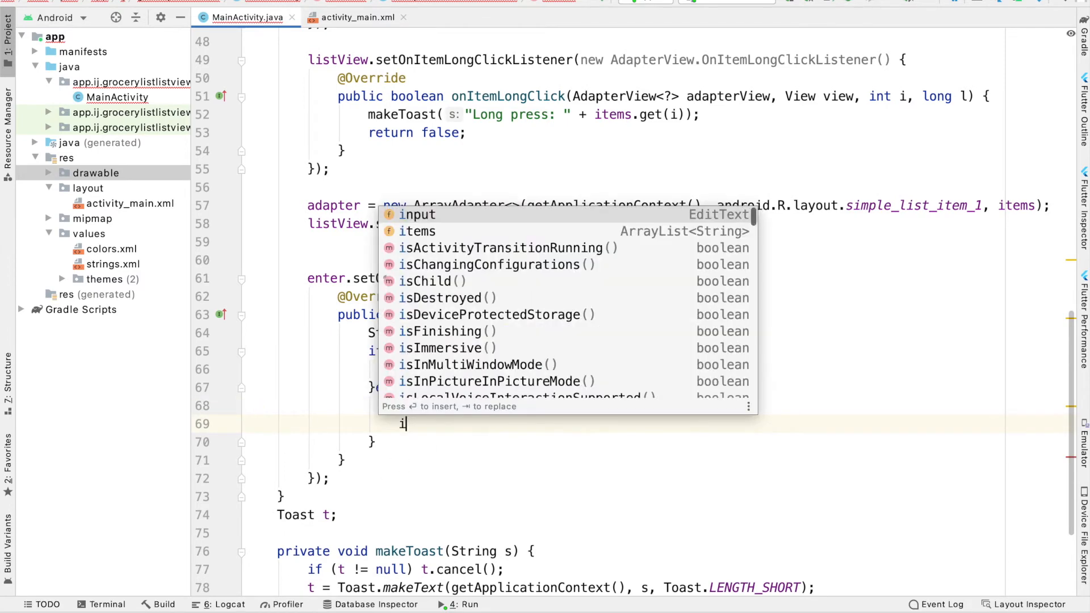
type("nput.setText(\"\");")
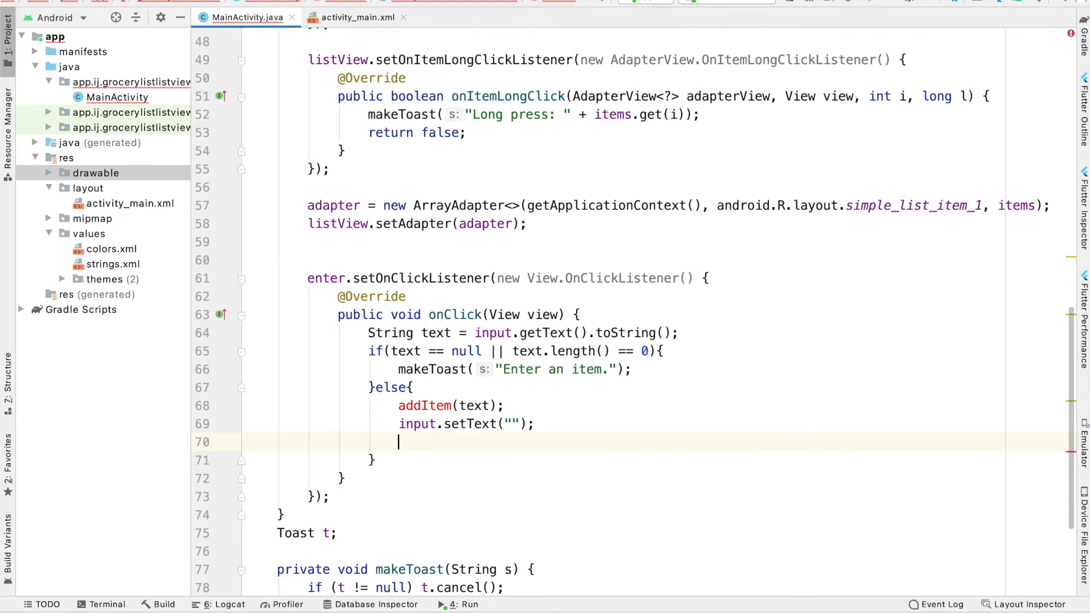
type("makeToast(\"\");")
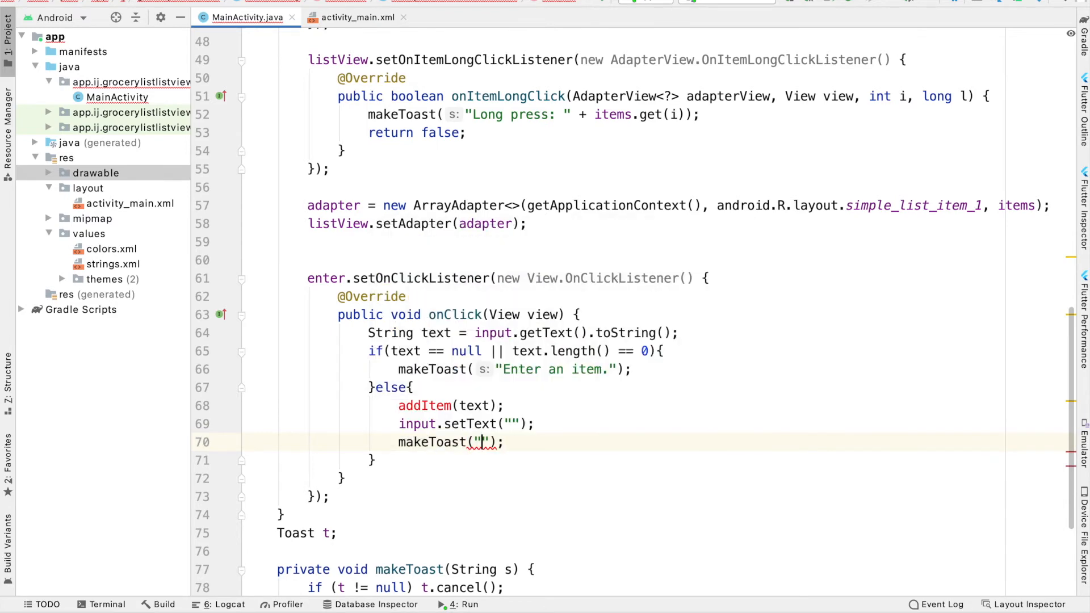
type("Added:")
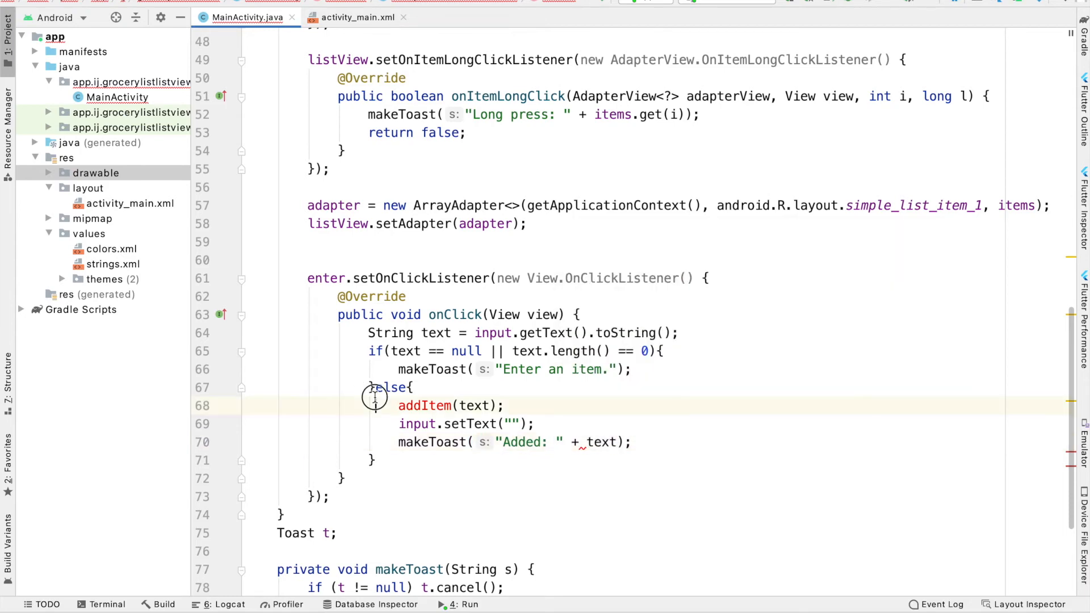
scroll("down", 3)
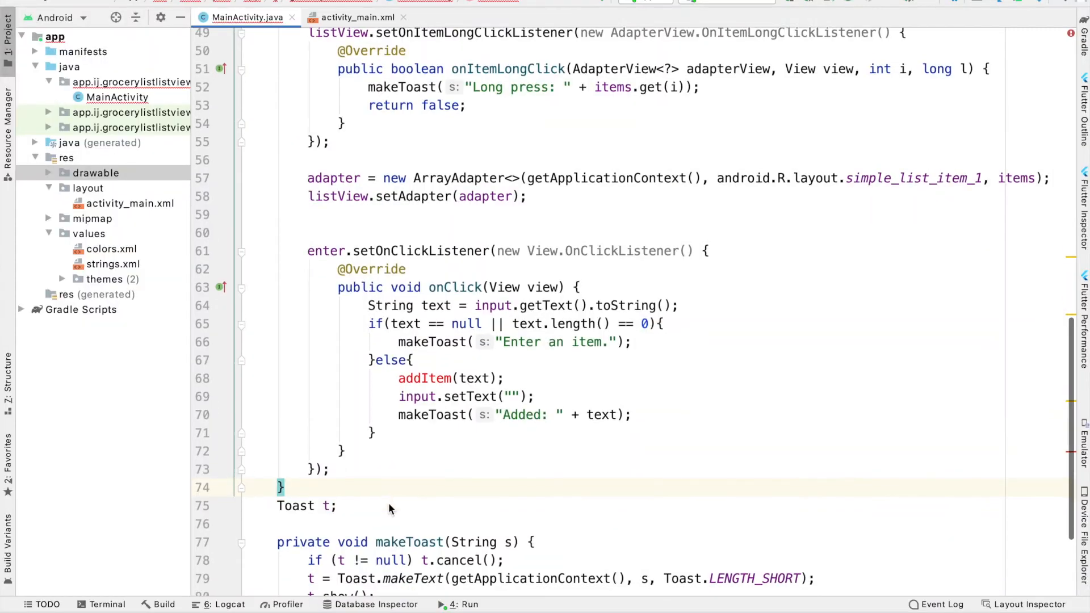
Write public void addItem(String item) that calls items.add(item) and listView.setAdapter(adapter).
type("p")
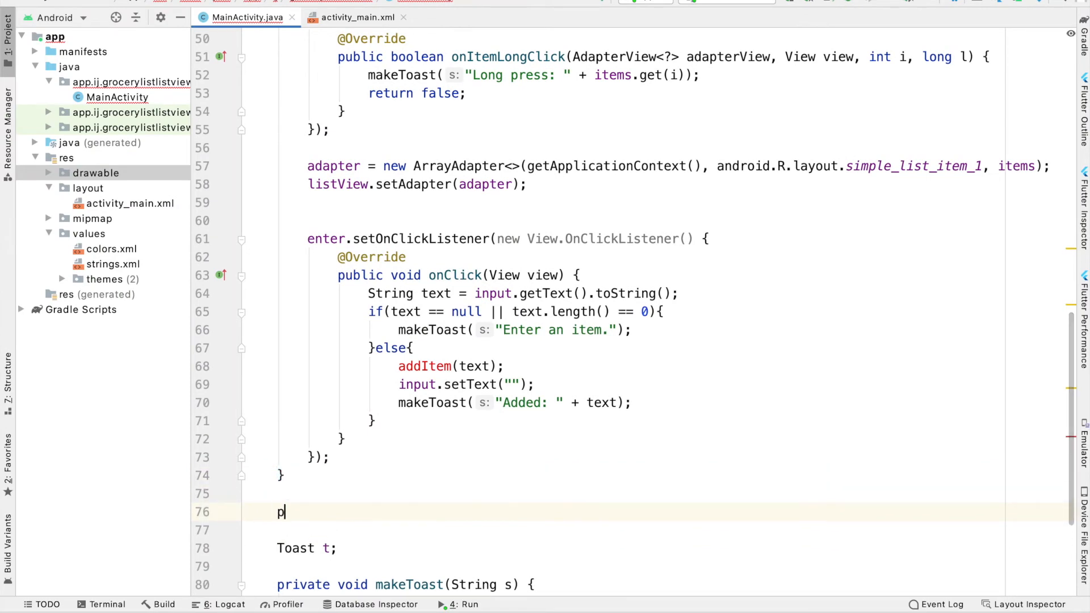
type("ublic")
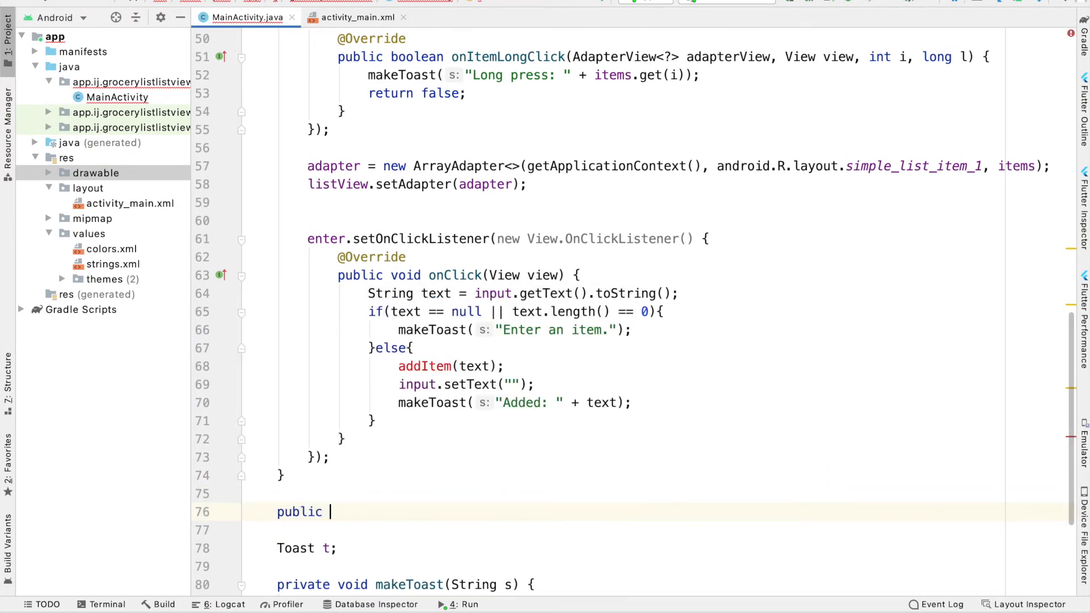
type("void addItem")
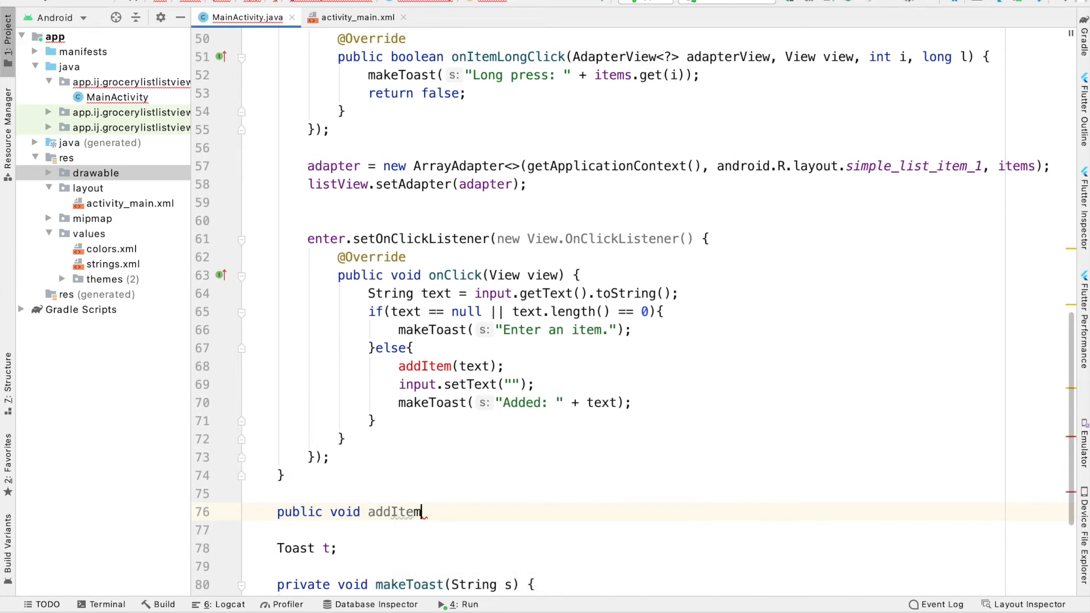
type("(String item)")
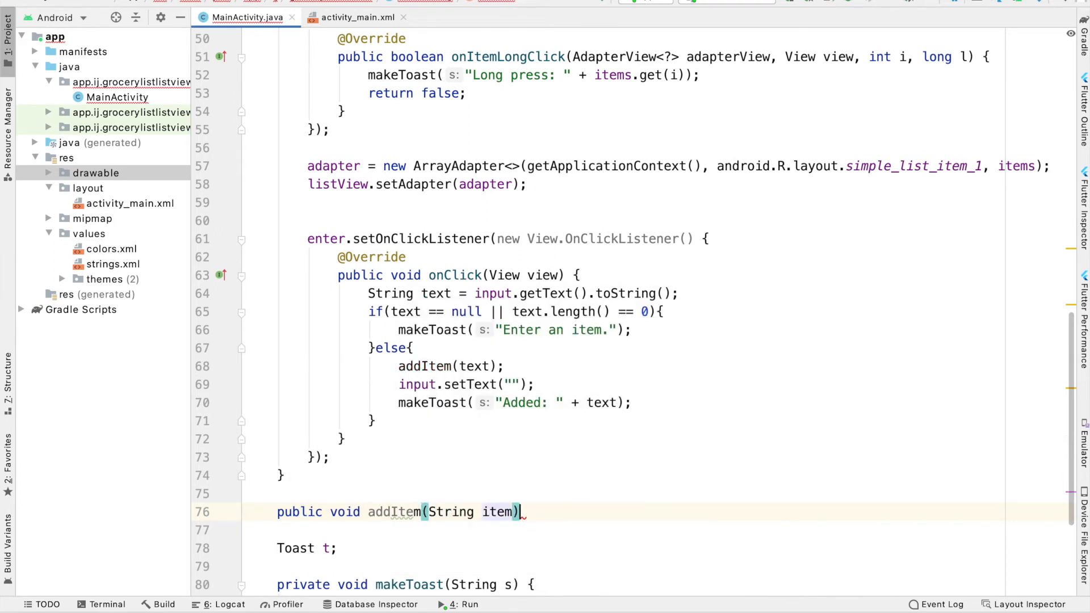
type("{")
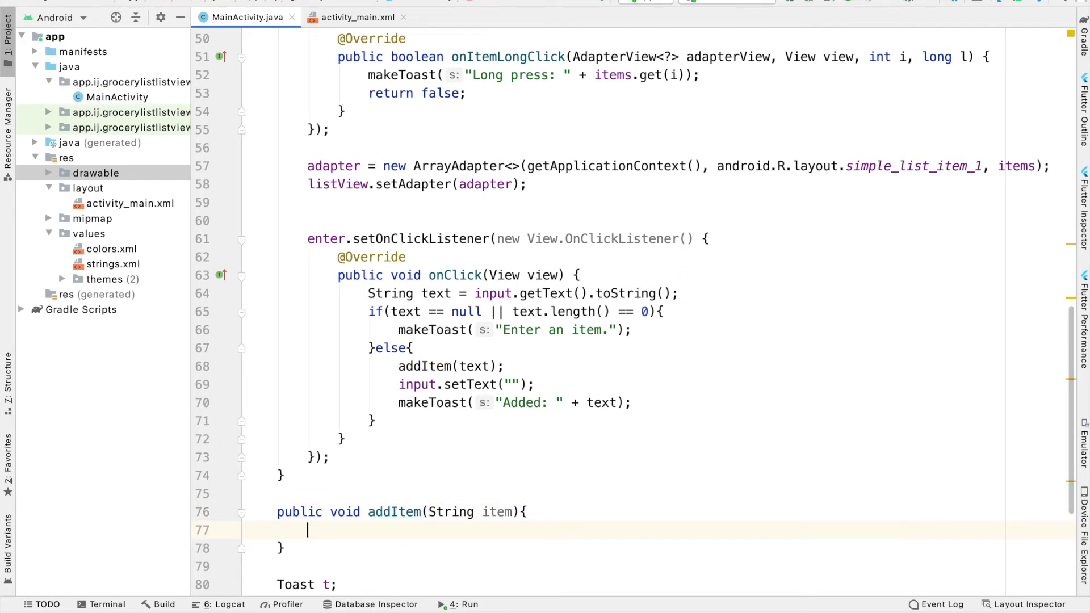
type("items.add(")
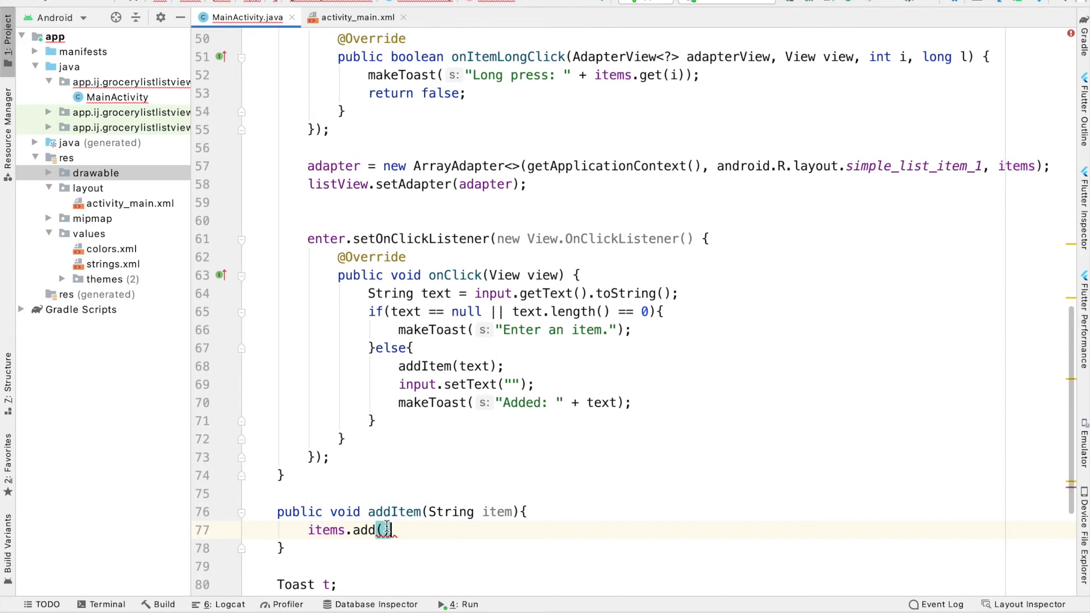
type("item")
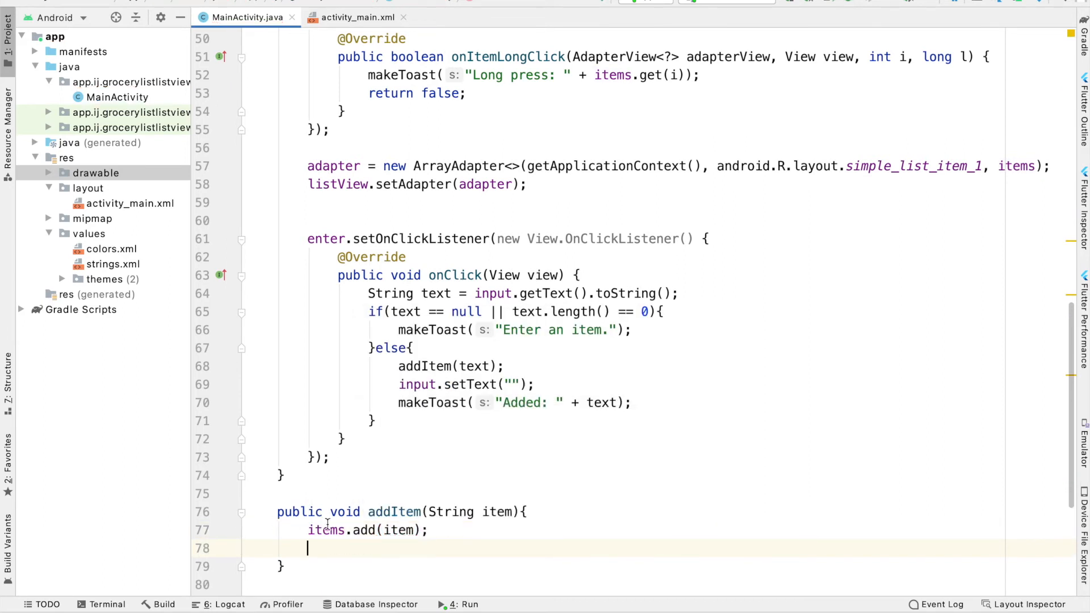
type("l")
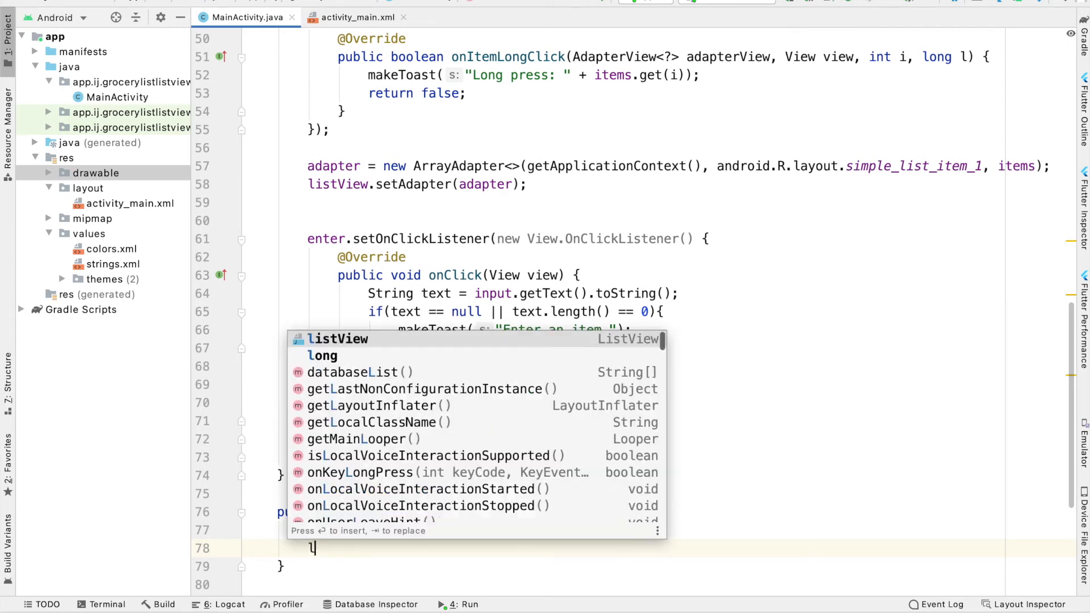
type("istView.setAdapter(adapter);")
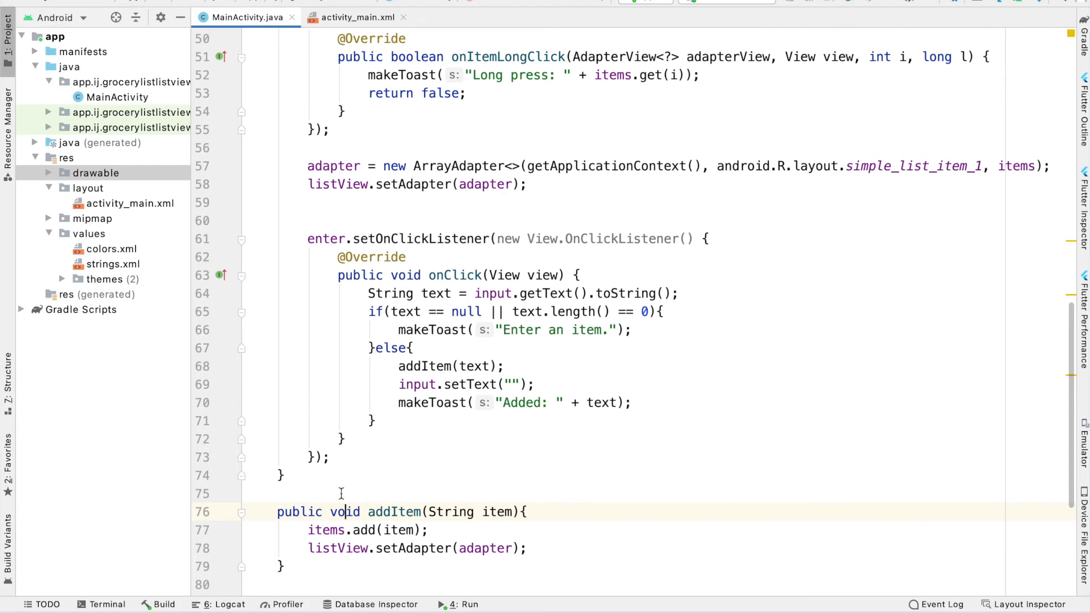
Run the app, enter Guava in the field and tap the check icon to append it to the list.
left_click(460, 605)
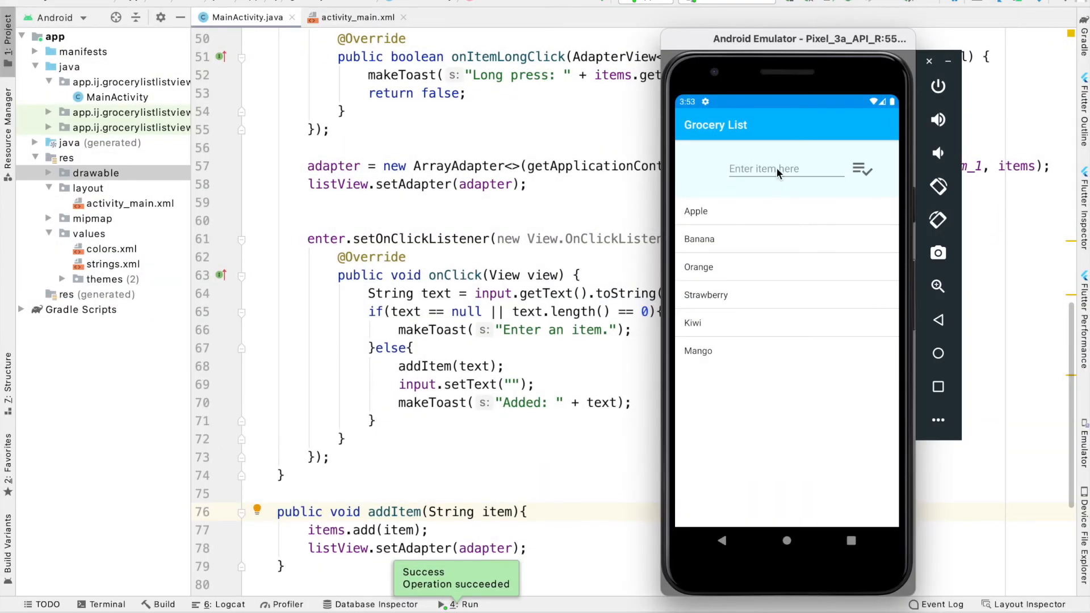
left_click(764, 169)
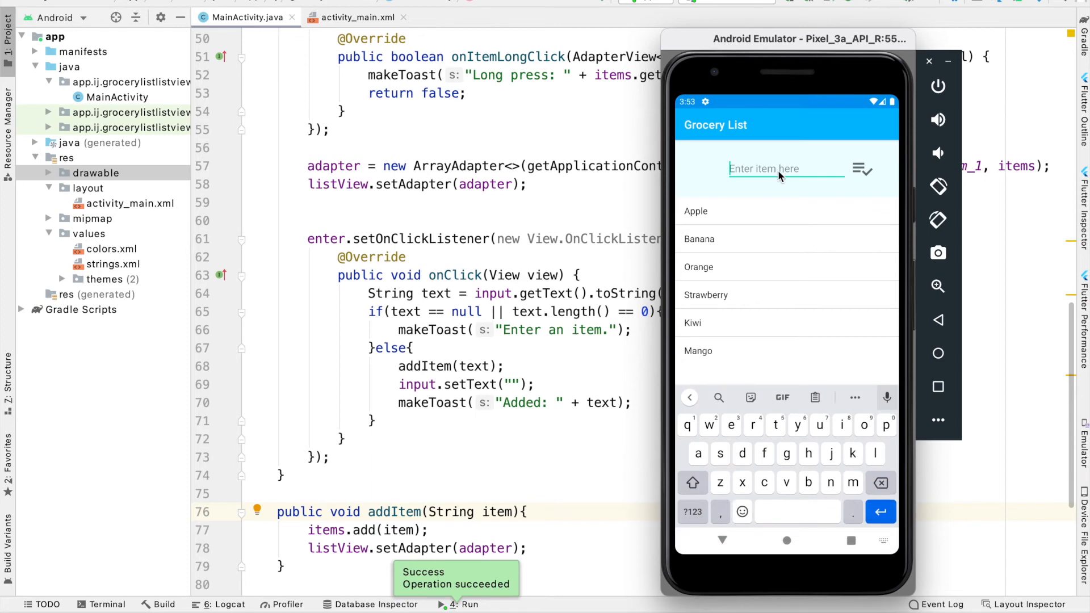
type("Guava")
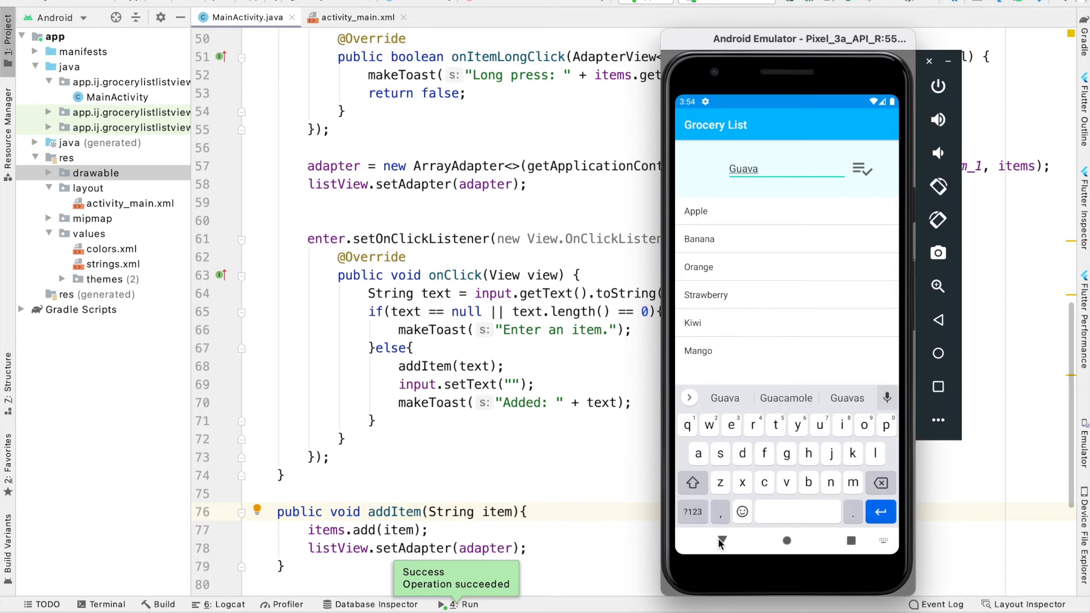
left_click(862, 169)
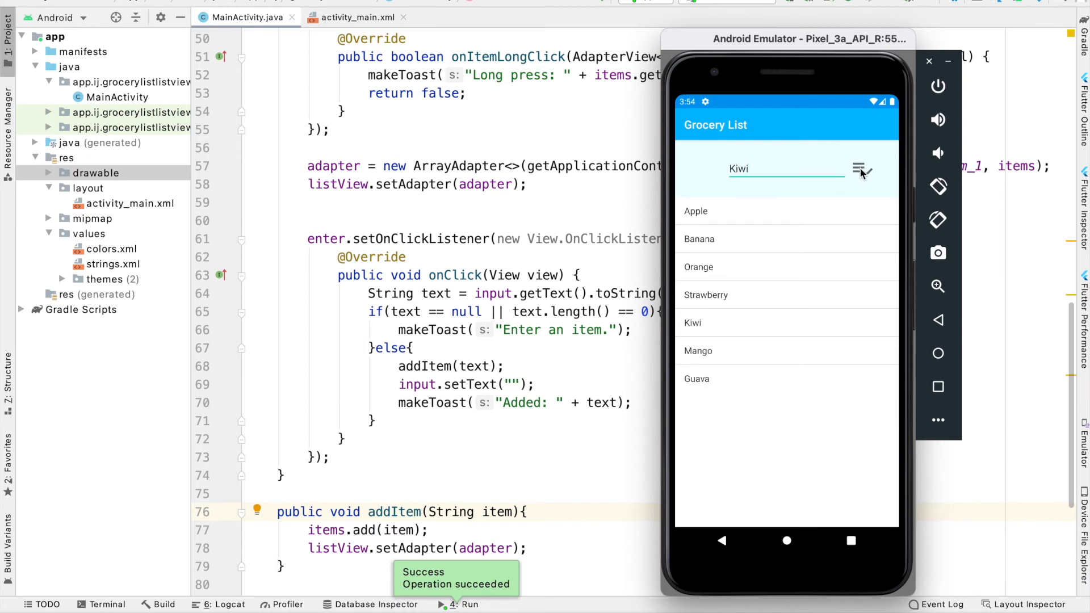
left_click(863, 169)
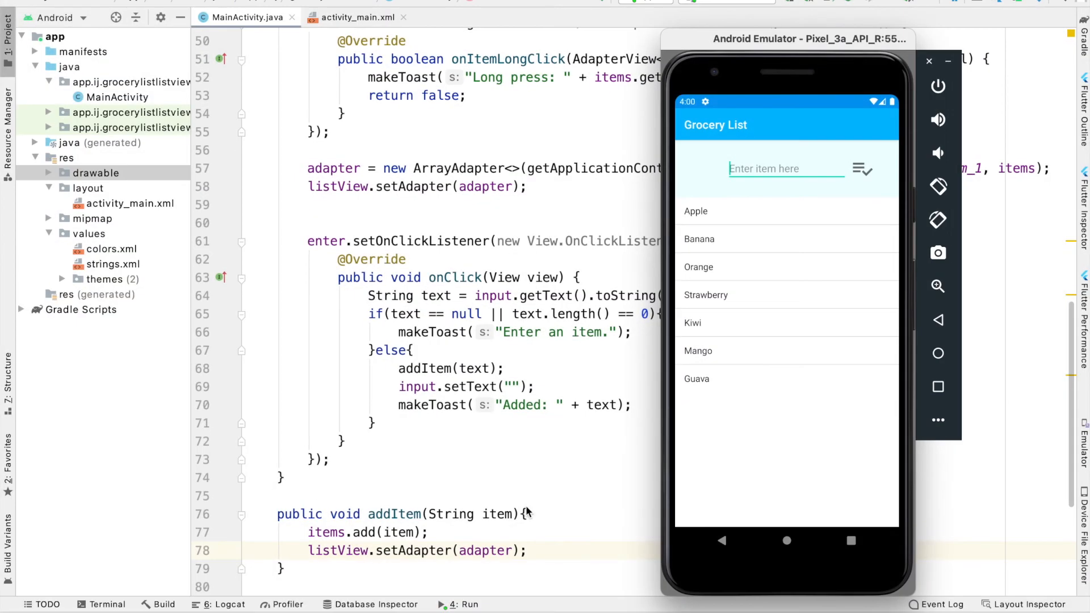
mouse_move(549, 552)
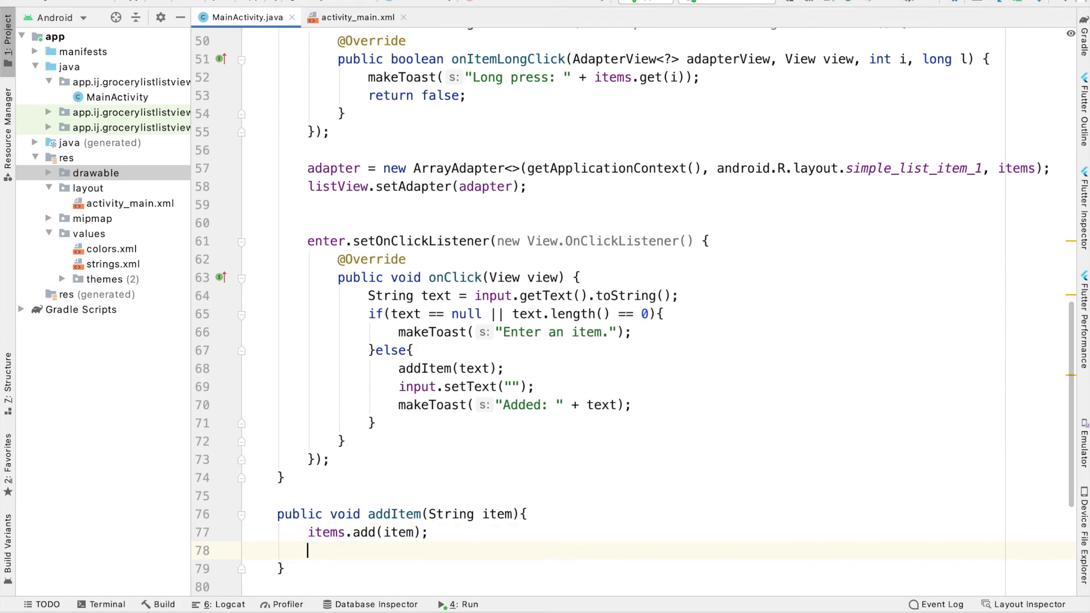
Replace setAdapter in addItem with adapter.notifyDataSetChanged() and rerun to add Kiwi.
type("adapter.")
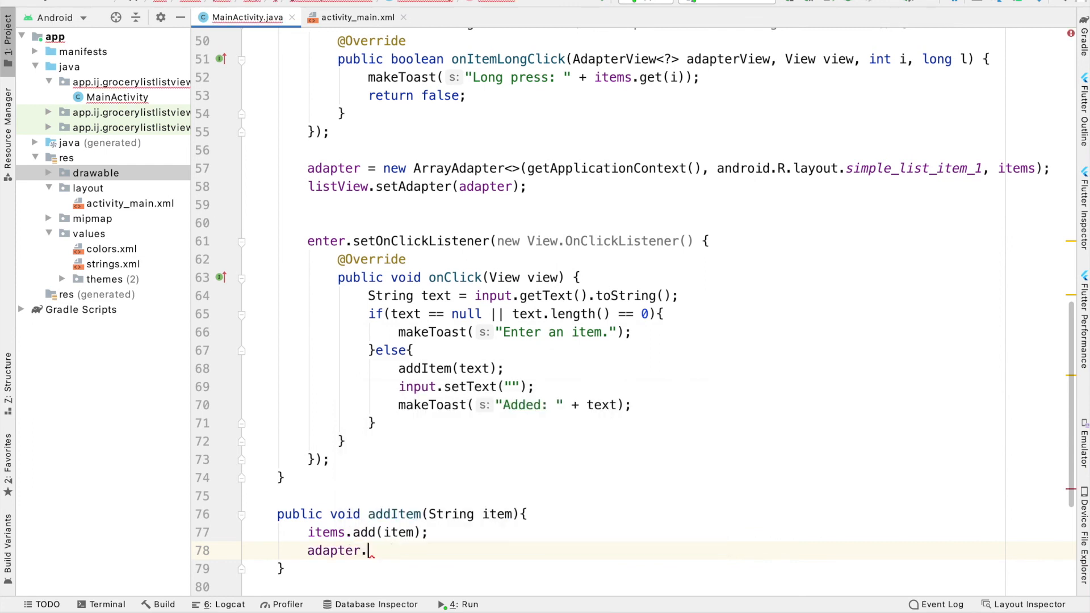
type("notifyDataSetChanged();")
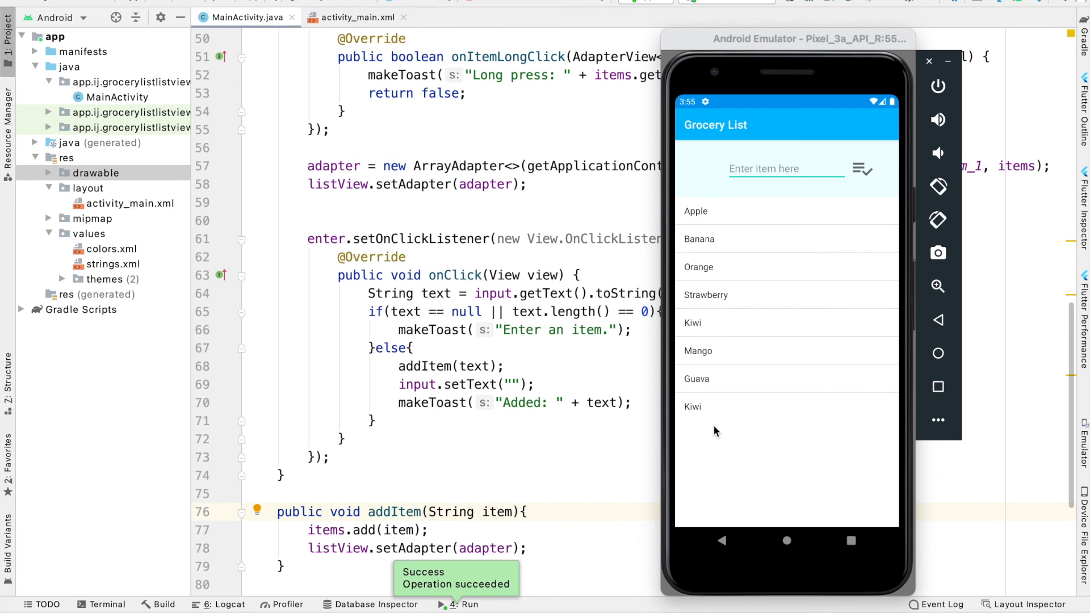
mouse_move(723, 369)
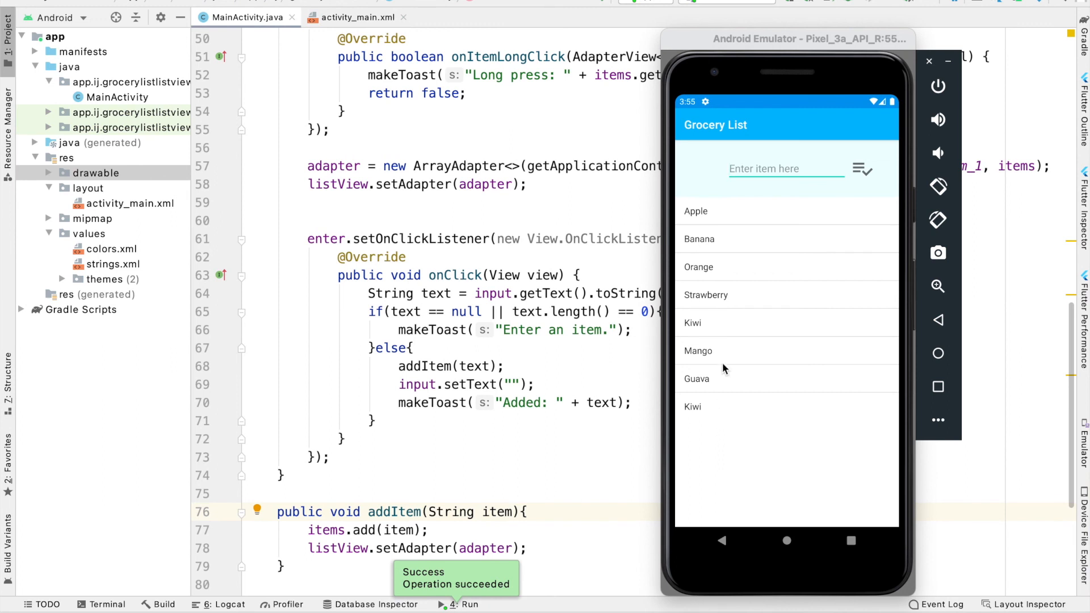